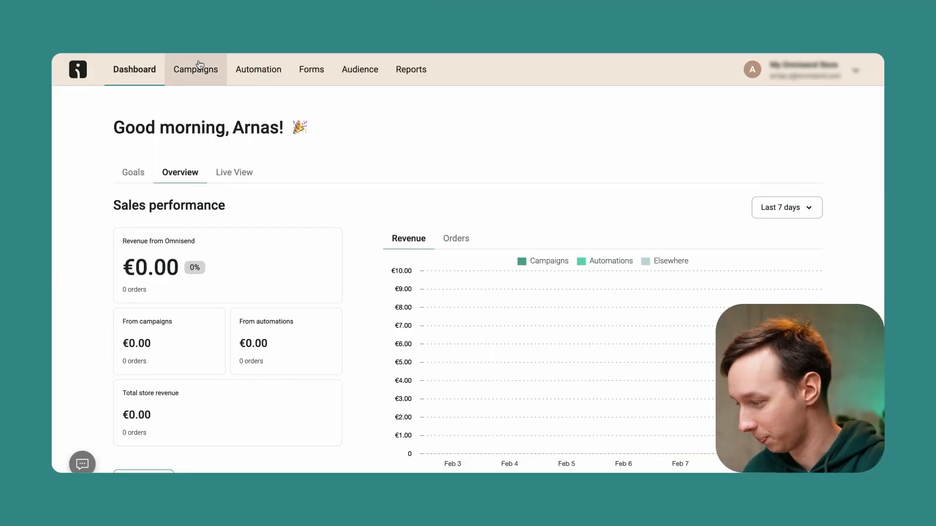
Start a new regular one-time email campaign from the Campaigns page.
click(195, 69)
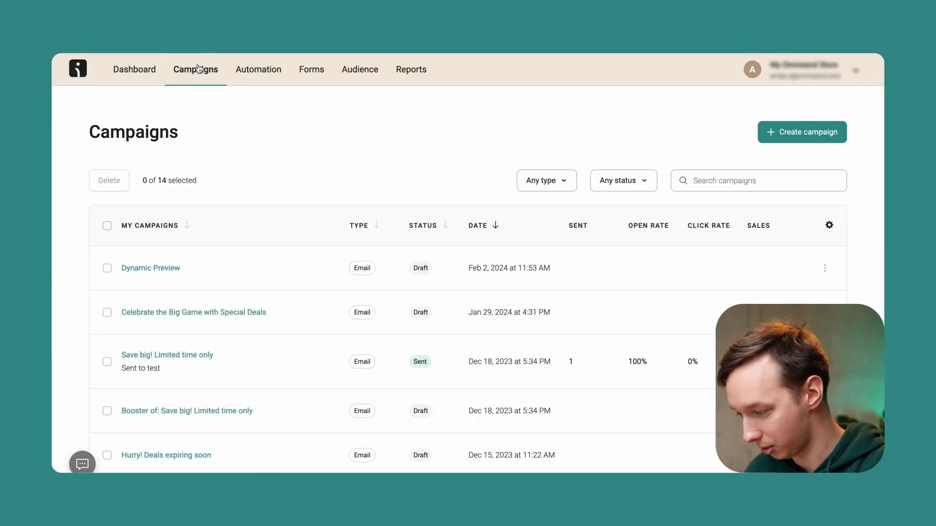
click(801, 132)
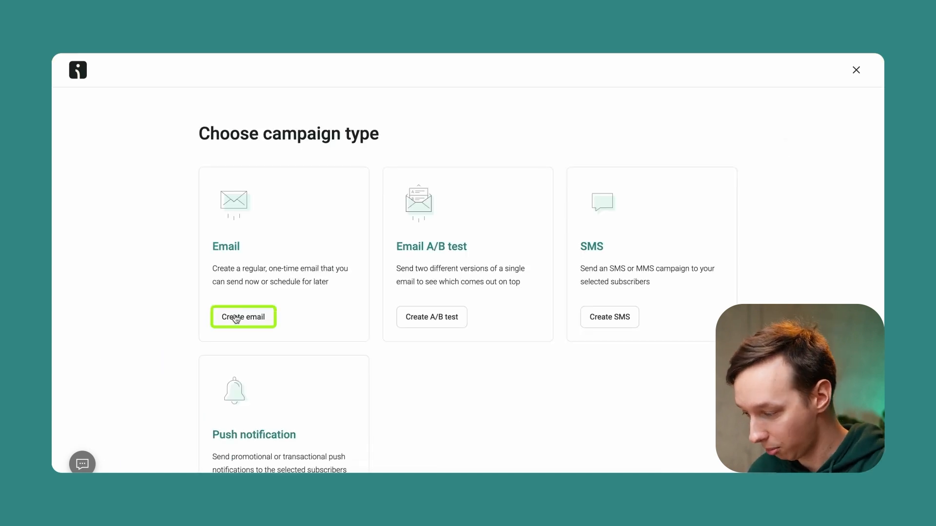
click(243, 316)
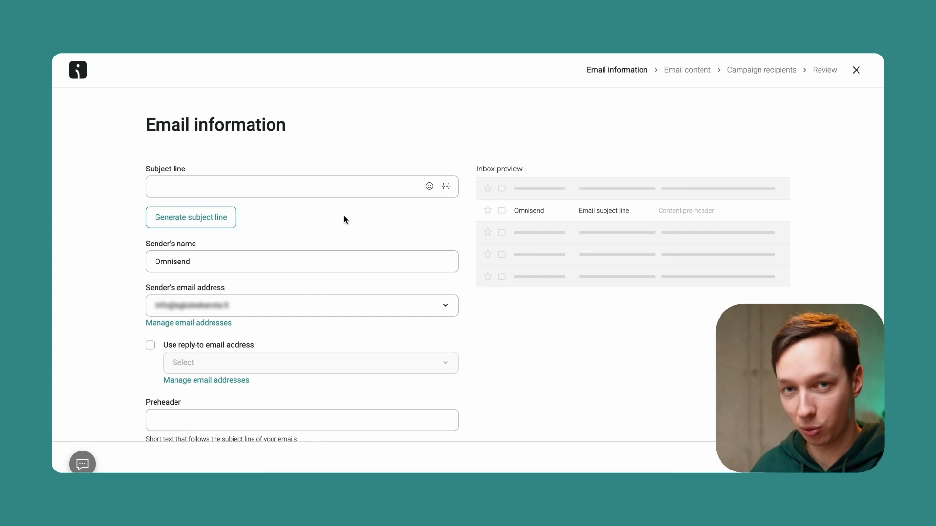
Generate AI subject line suggestions from the keywords 'big sale, limited time'.
click(191, 218)
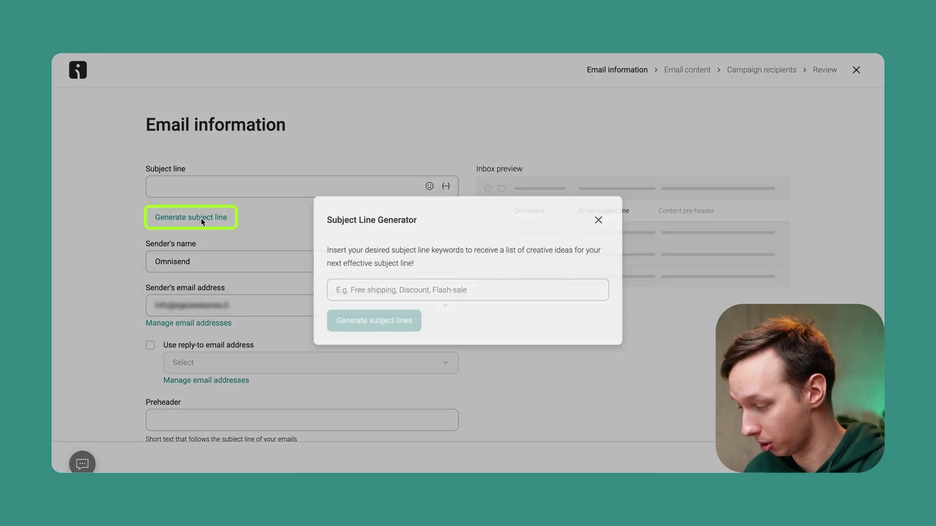
click(467, 290)
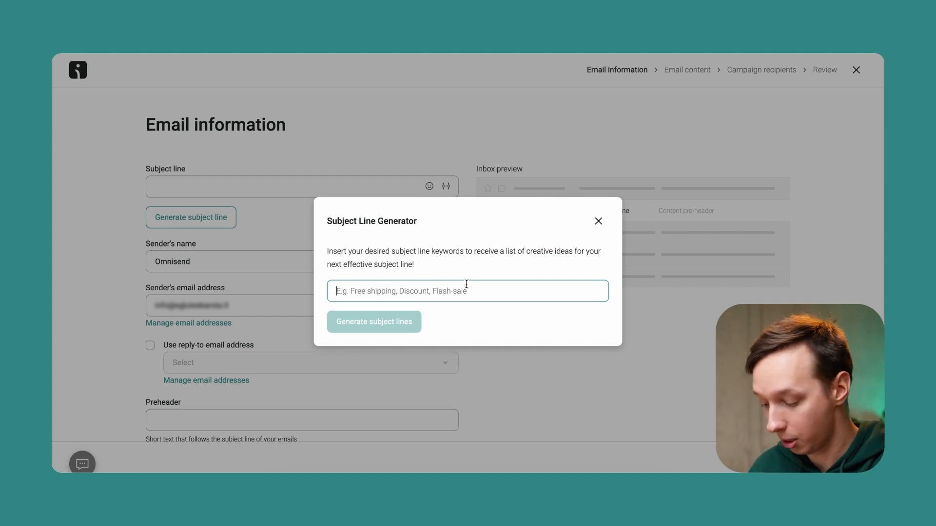
text(big sale)
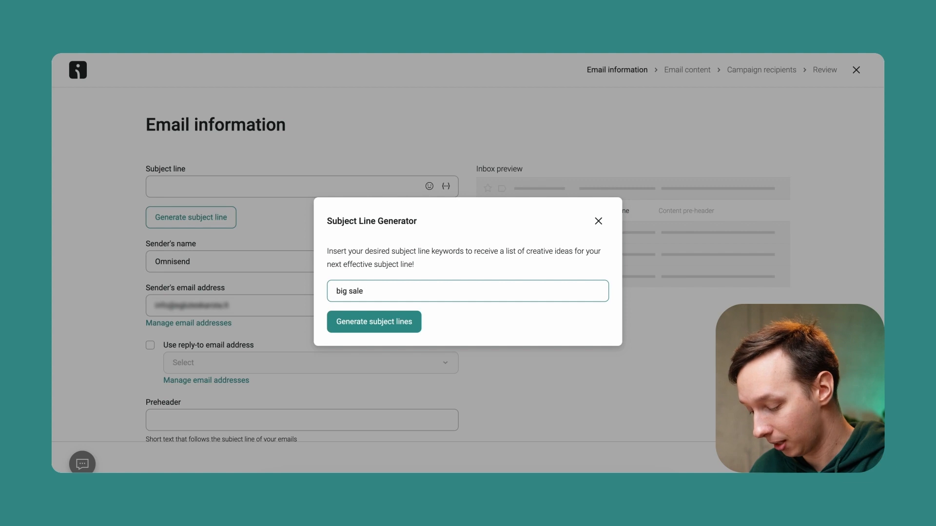
text(, limited t)
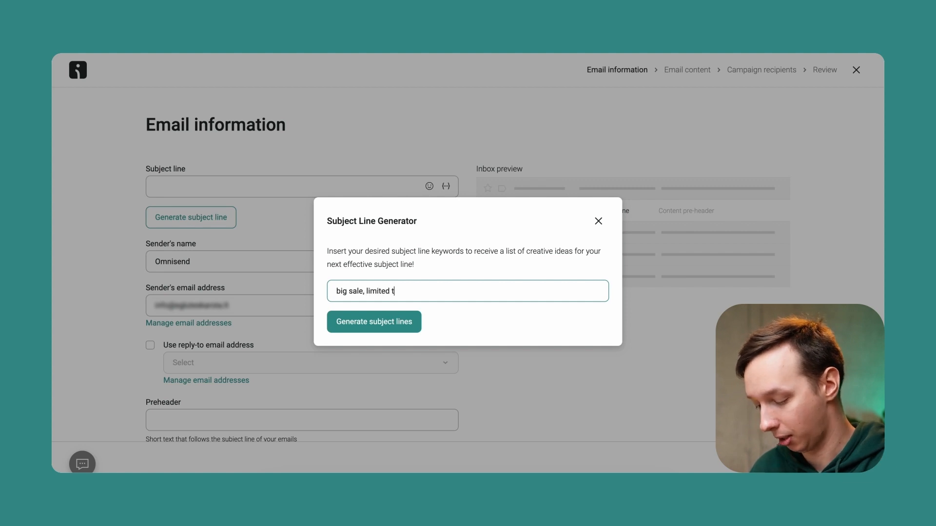
click(374, 321)
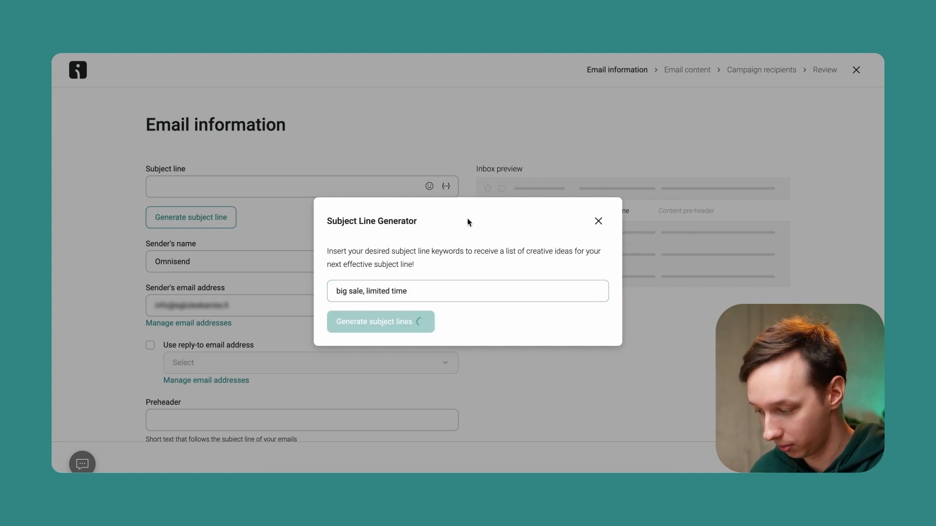
click(380, 321)
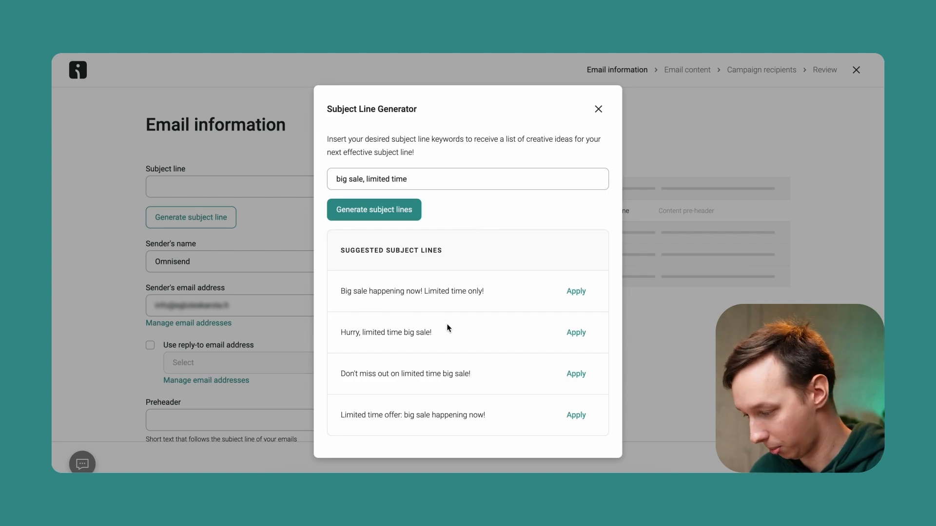
mouse_move(439, 347)
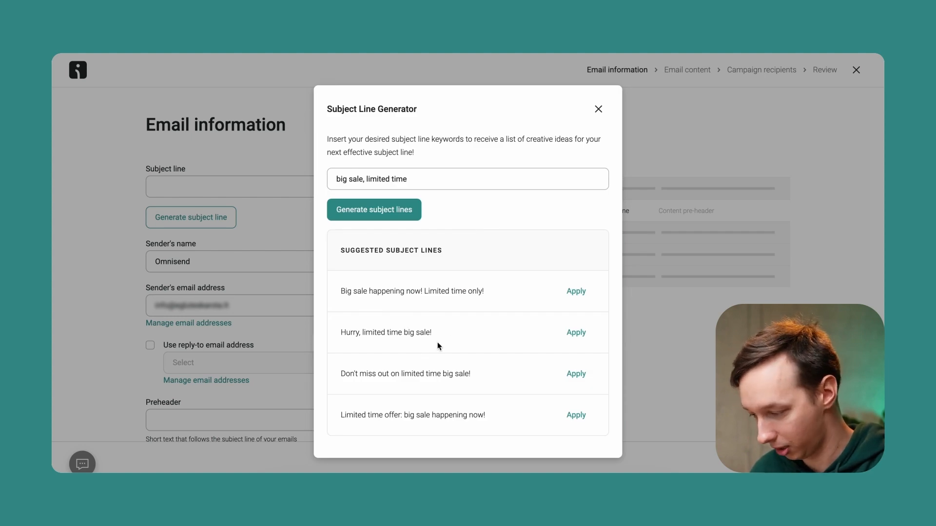
mouse_move(439, 374)
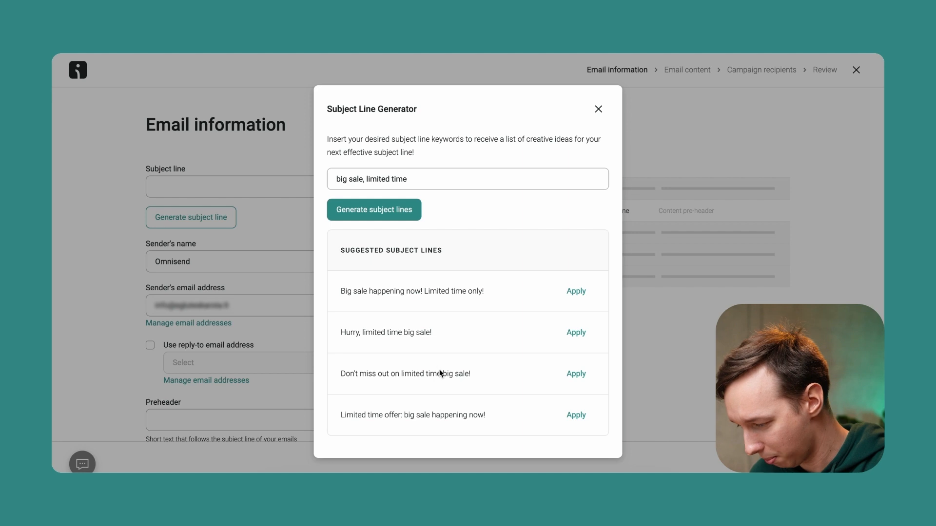
mouse_move(428, 418)
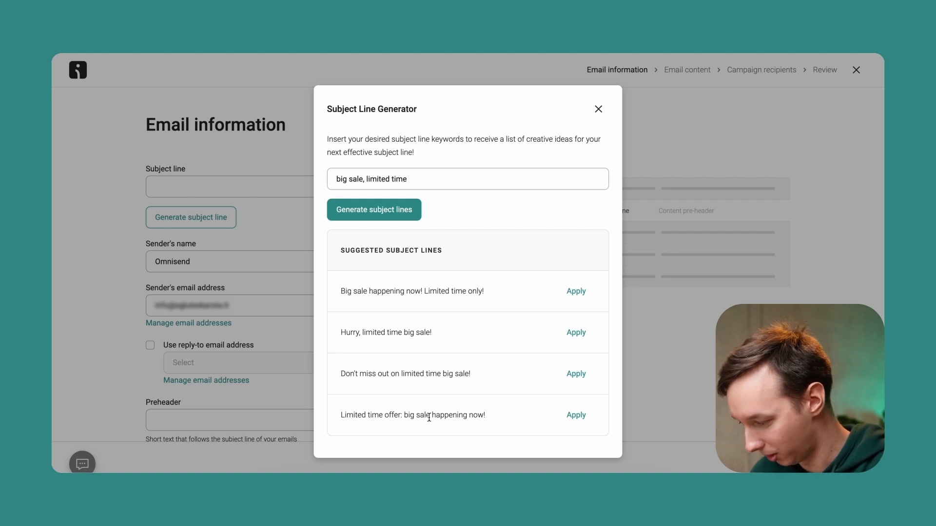
Apply 'Limited time offer: big sale happening now!' as subject and add a 🌠 emoji.
click(575, 416)
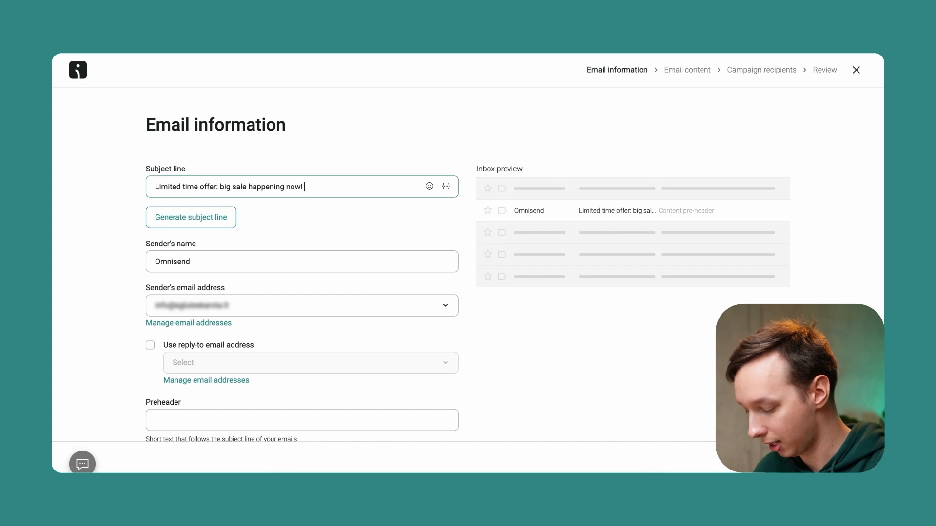
text(🌠)
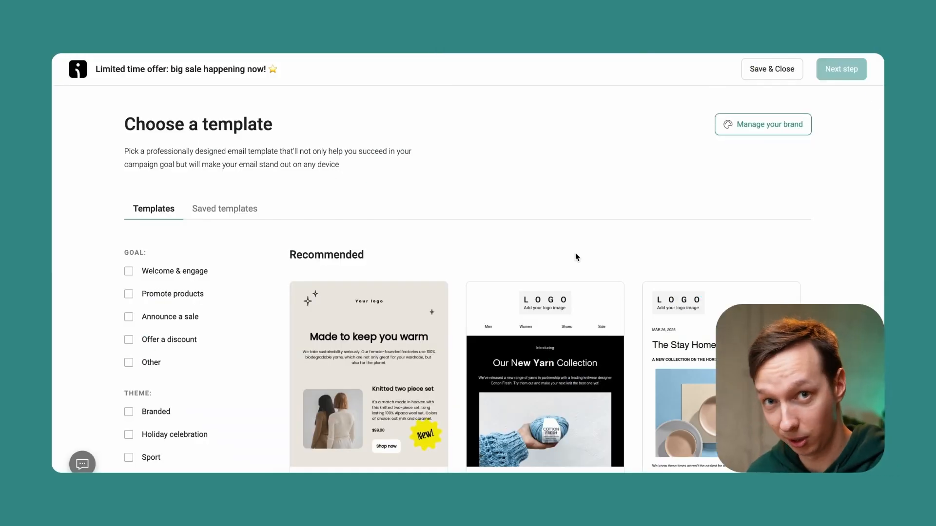
Filter templates to Promote products and start from the Picks of the week template.
scroll(down, 3)
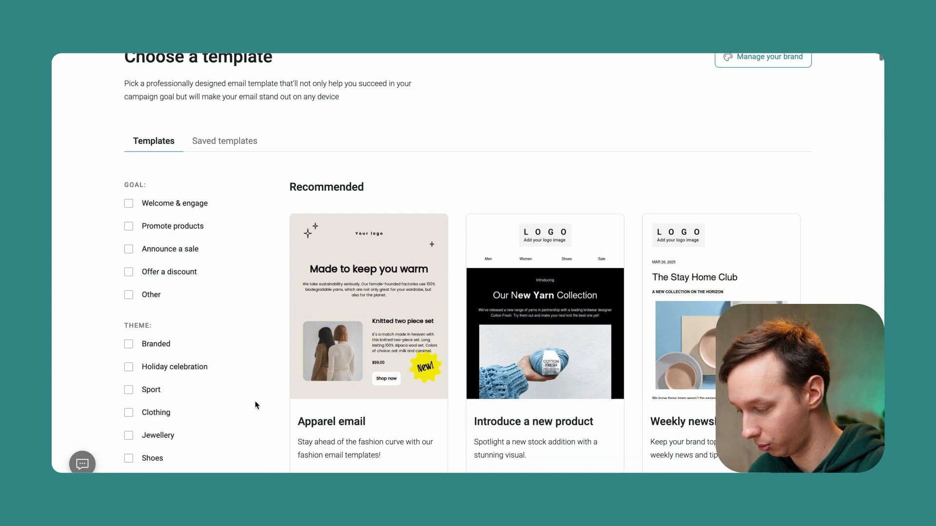
scroll(down, 3)
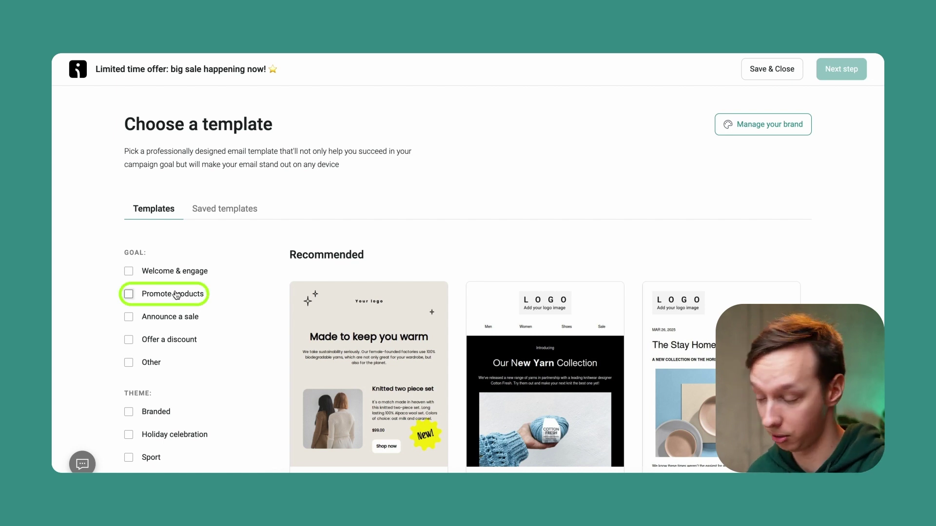
click(129, 294)
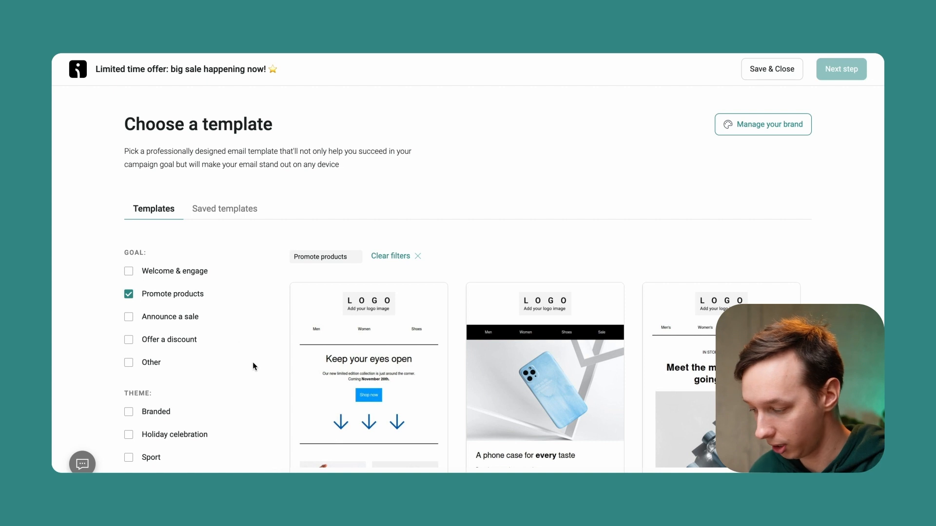
scroll(down, 3)
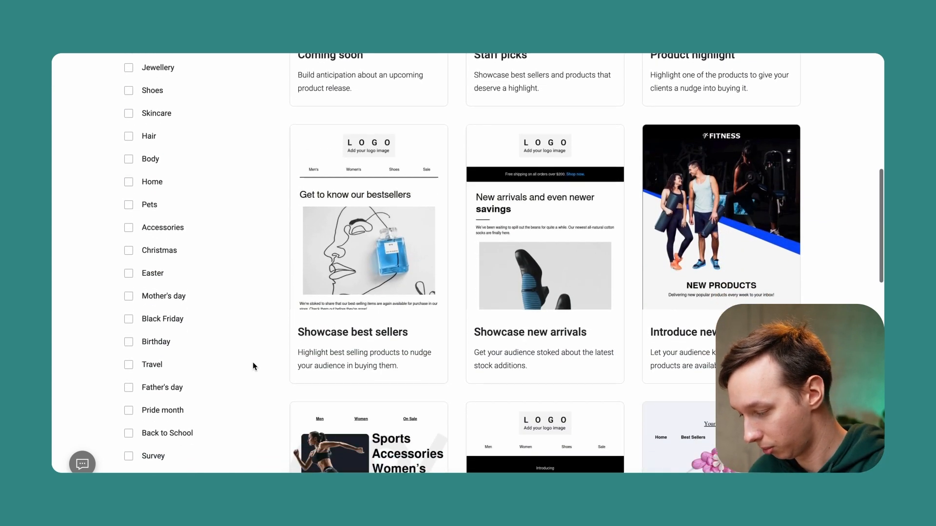
scroll(down, 3)
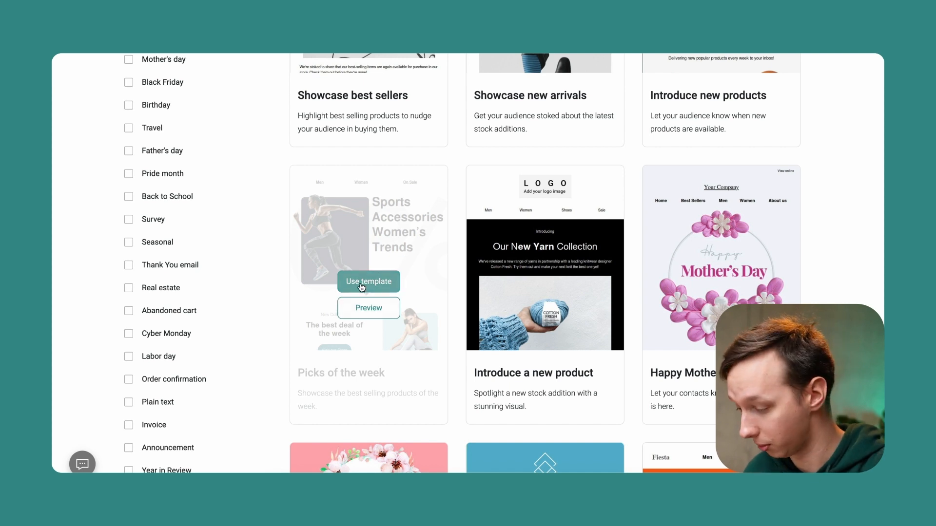
click(368, 281)
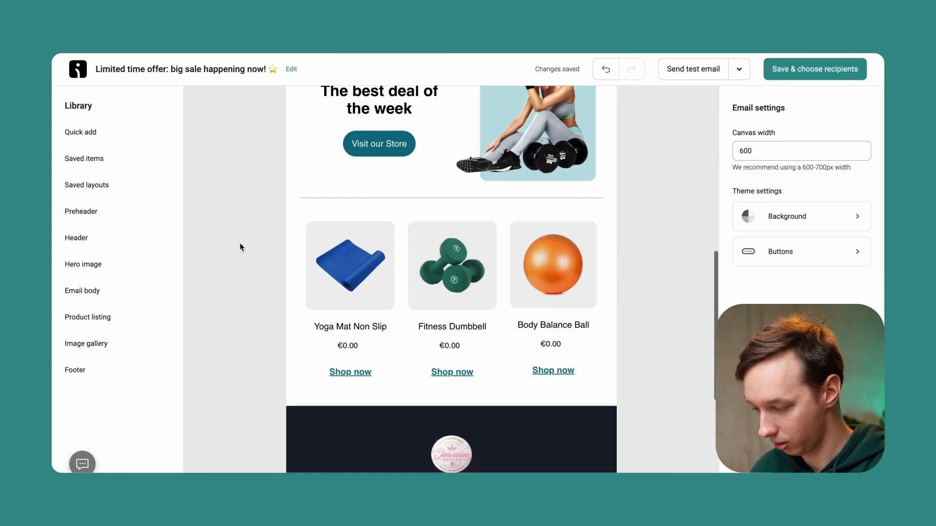
Replace the running-woman hero photo with the white cosmetic bottle image.
scroll(up, 3)
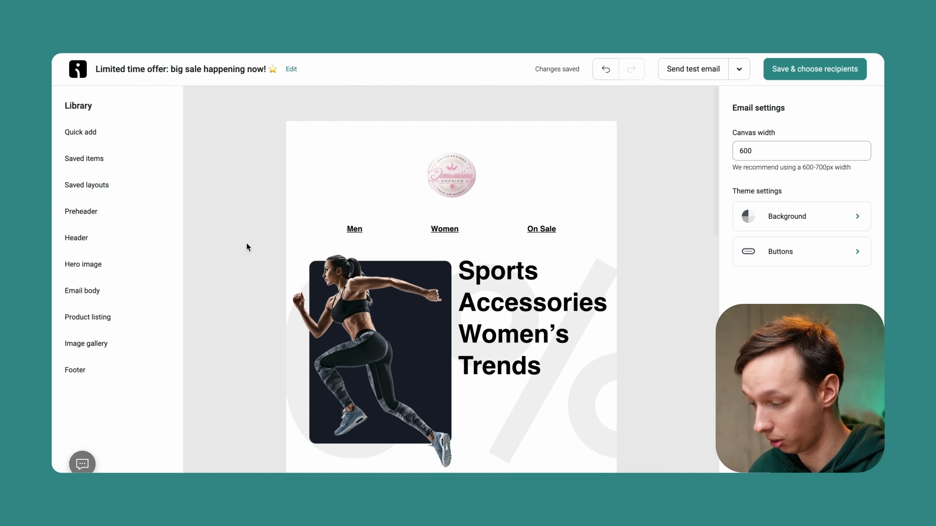
mouse_move(257, 298)
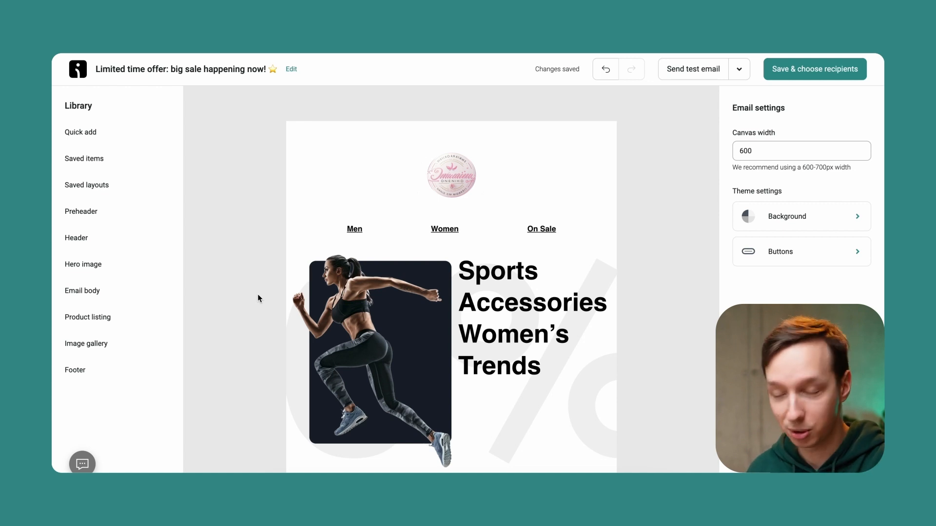
click(370, 352)
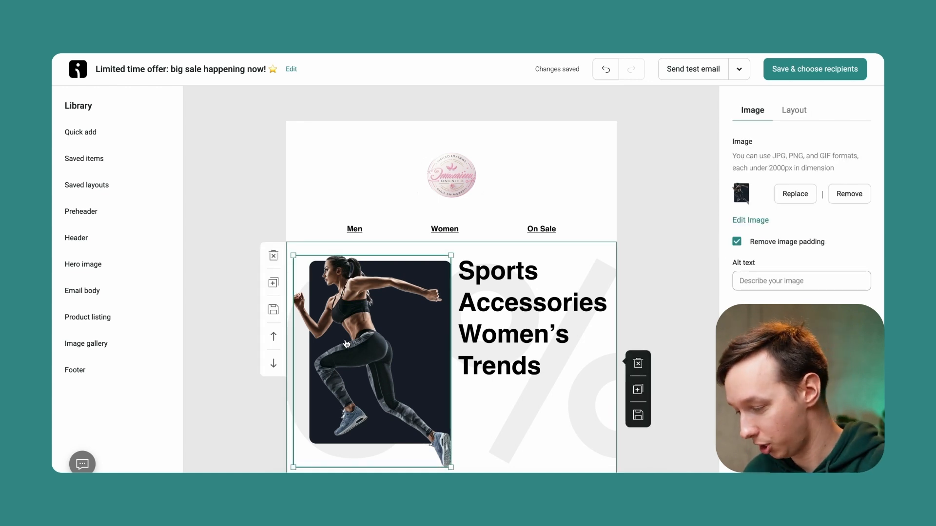
click(794, 193)
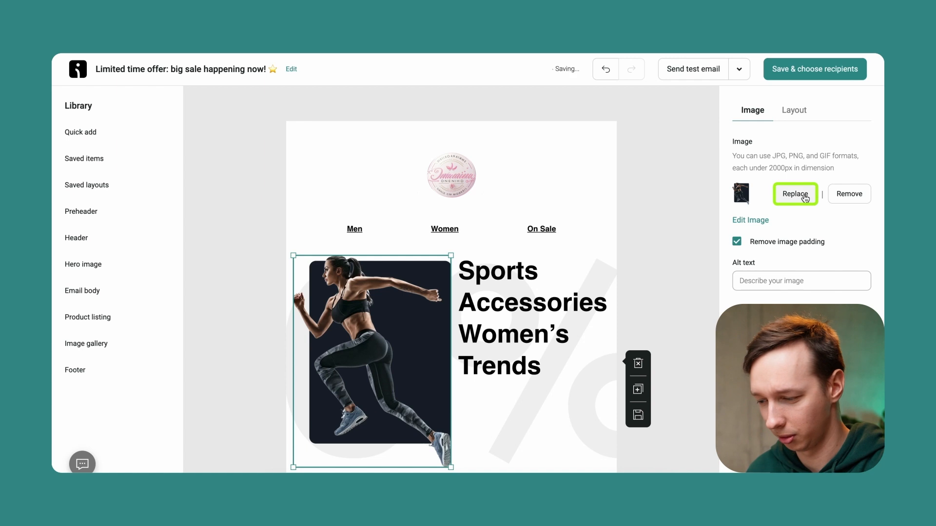
click(794, 193)
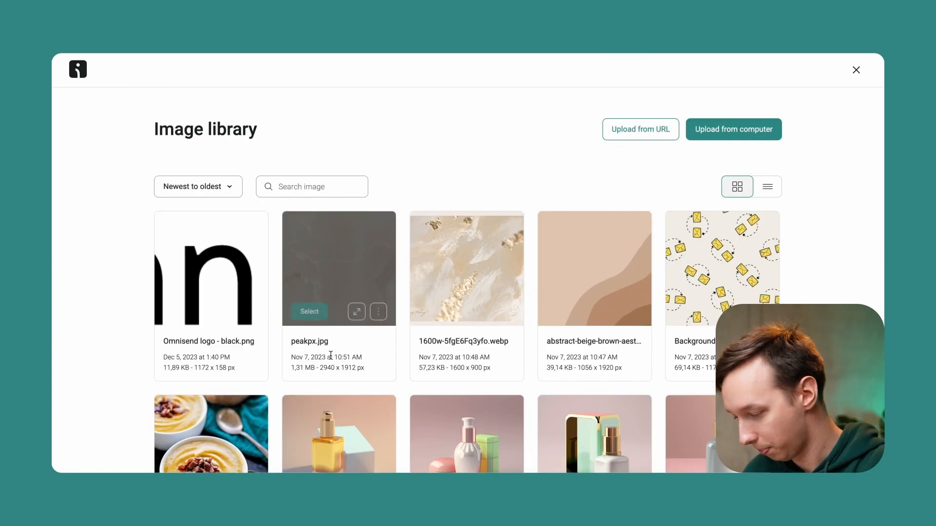
scroll(down, 3)
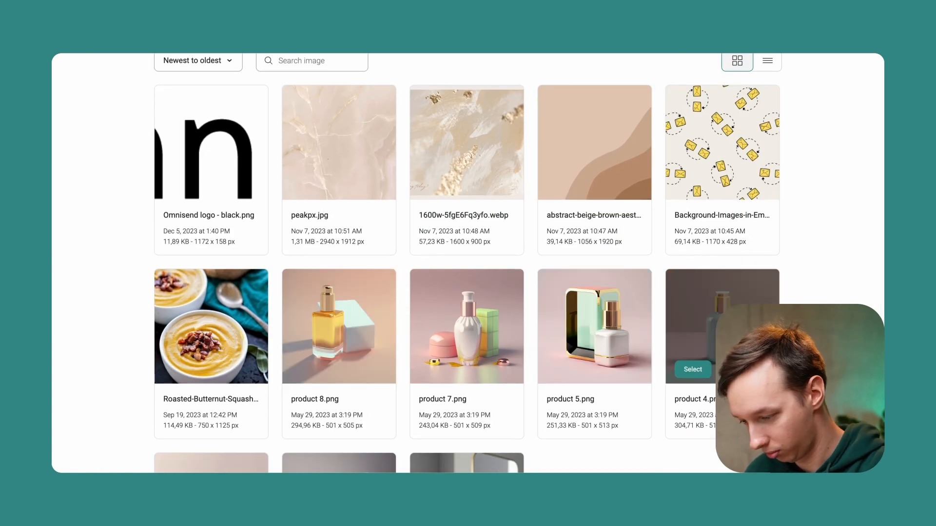
click(692, 370)
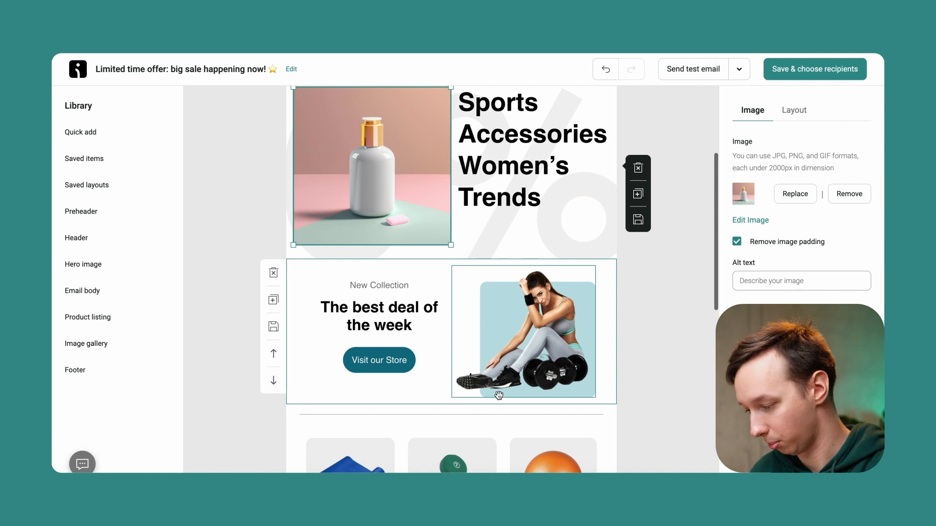
Replace the model-with-dumbbells photo beside the deal headline with a perfume bottle.
click(524, 333)
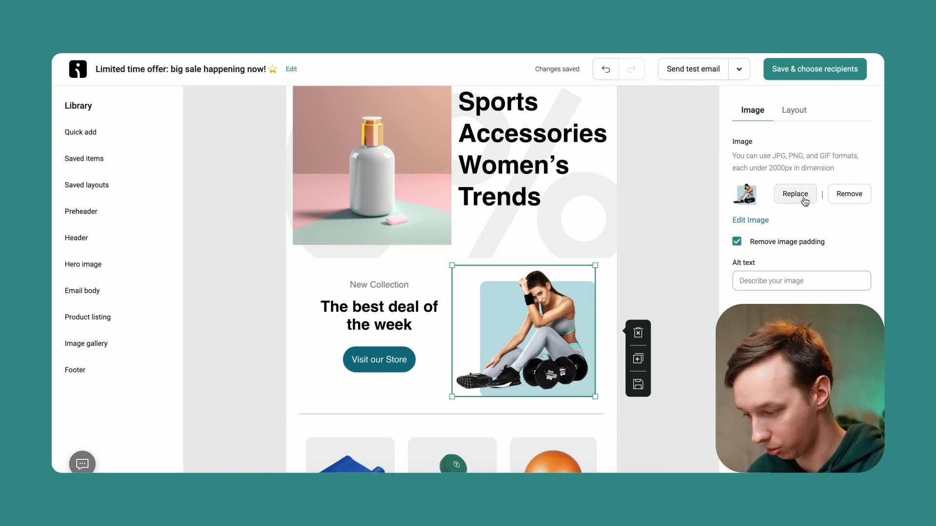
click(793, 193)
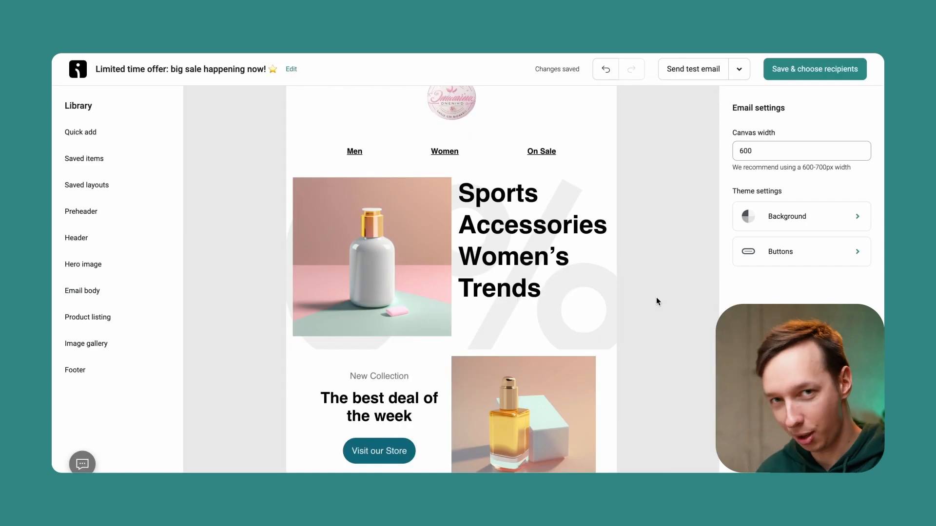
Round the hero bottle image's corners to about 53px radius in the image editor.
click(371, 258)
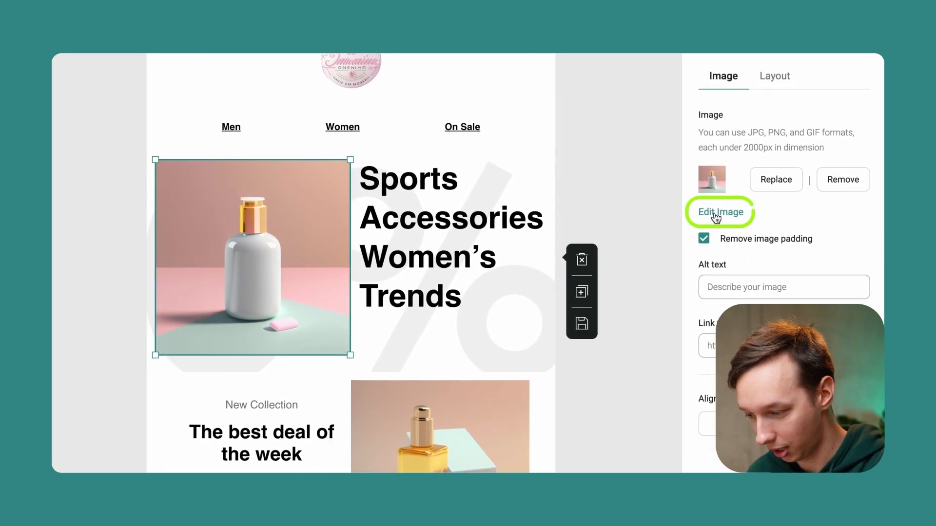
click(720, 212)
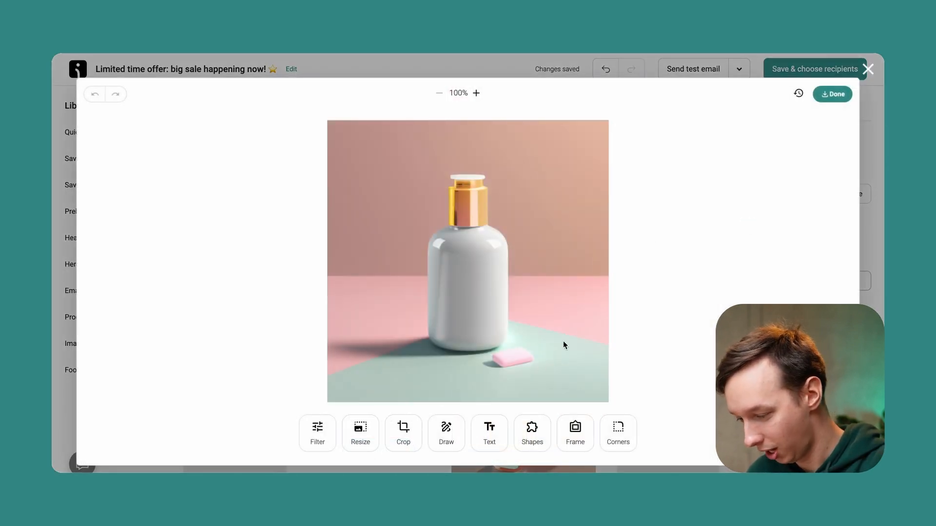
click(618, 433)
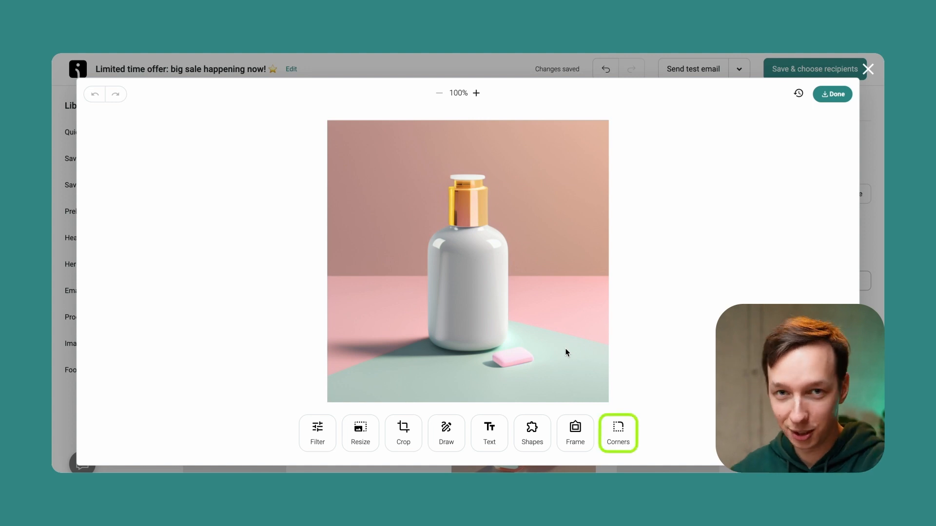
click(618, 433)
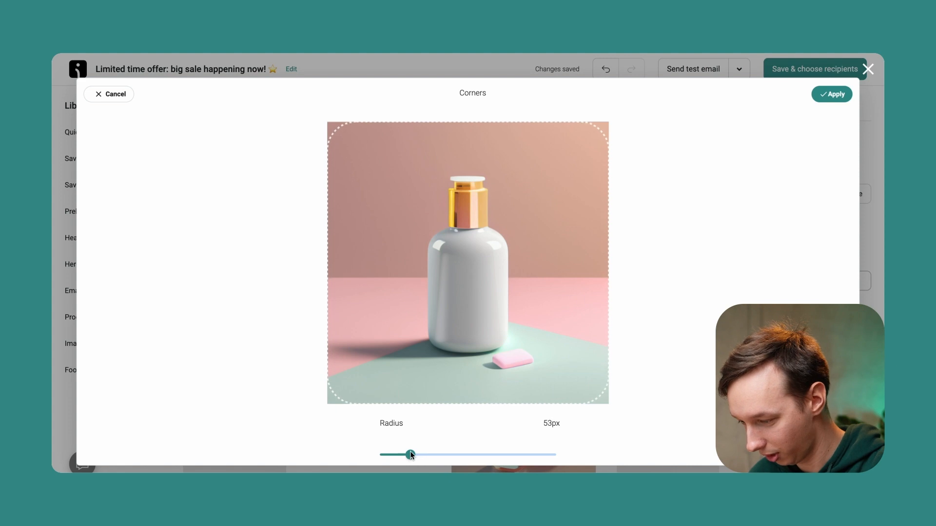
click(831, 94)
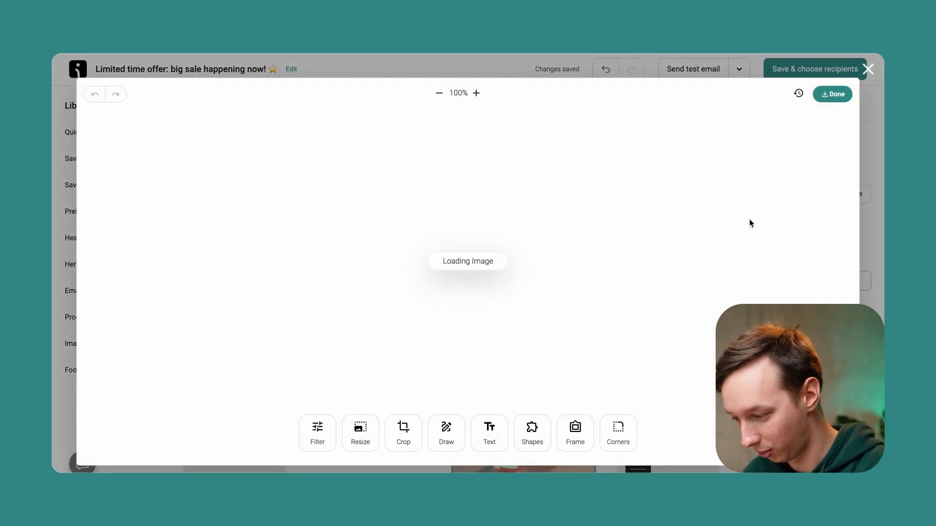
click(832, 94)
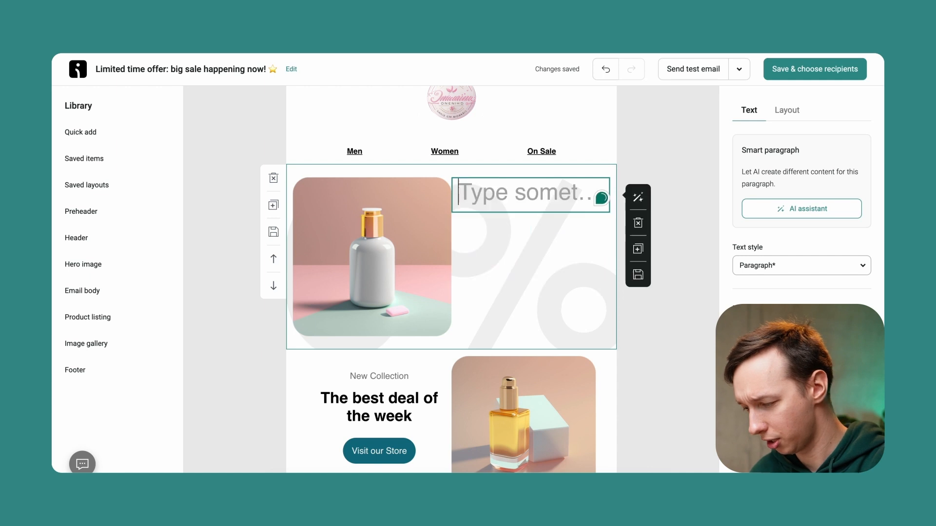
Set the hero headline to 'Beauty Products for everyone!' and begin linking Visit our Store to a web address.
text(Beauty Products for everyone!)
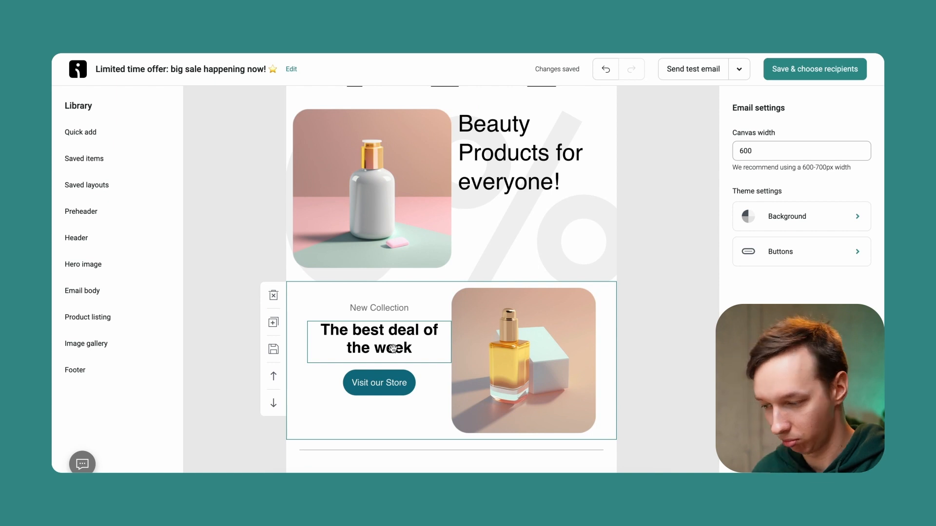
click(378, 382)
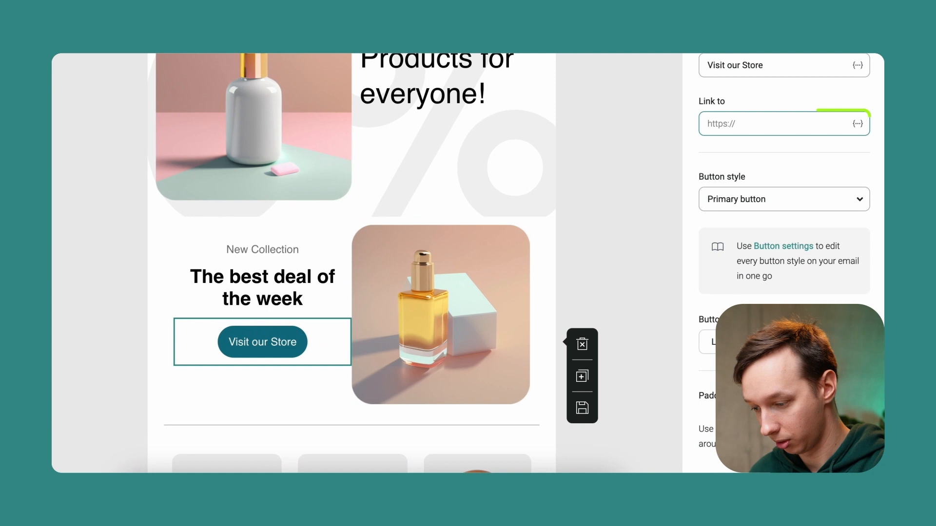
click(782, 123)
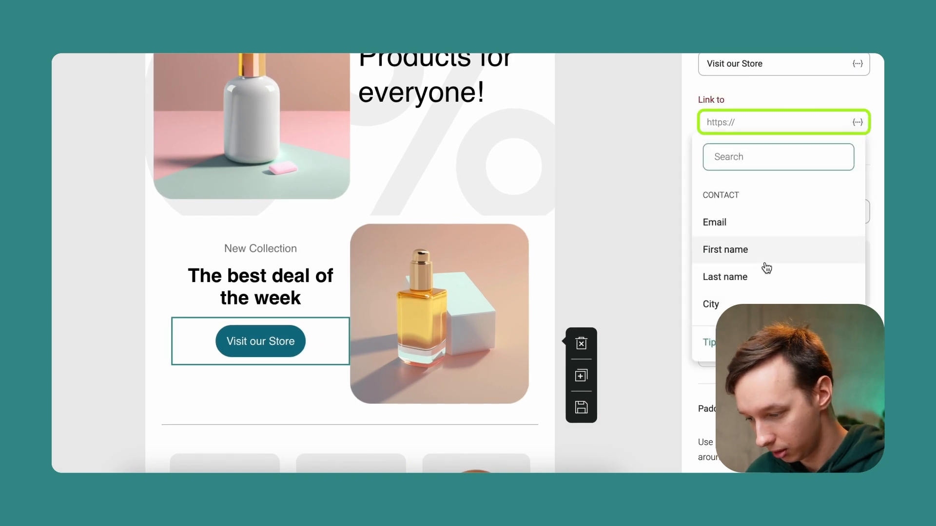
text(web)
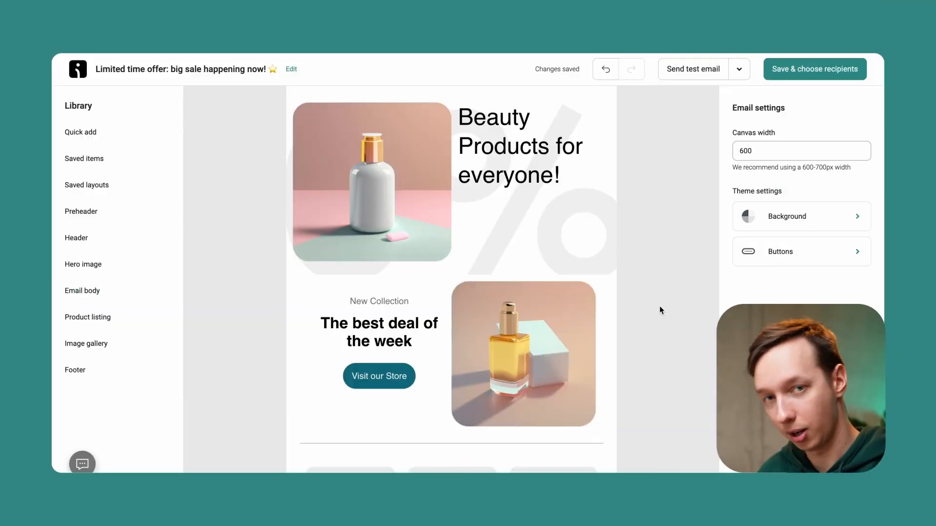
Delete the fitness product listing and add a two-product Columns listing block.
scroll(down, 3)
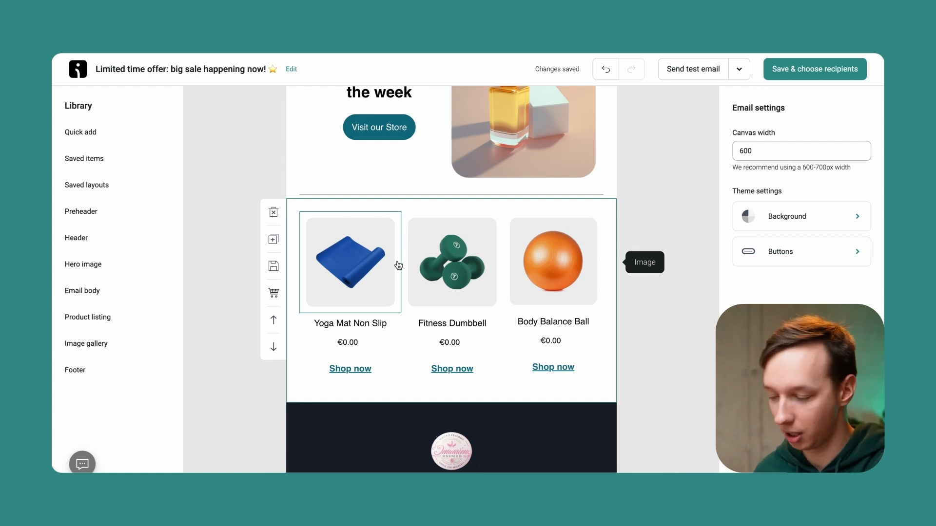
click(350, 262)
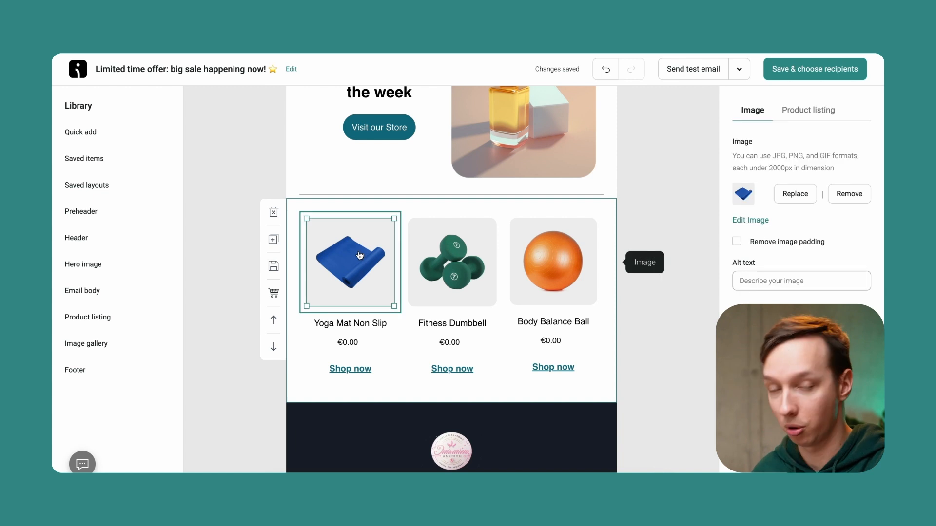
click(347, 343)
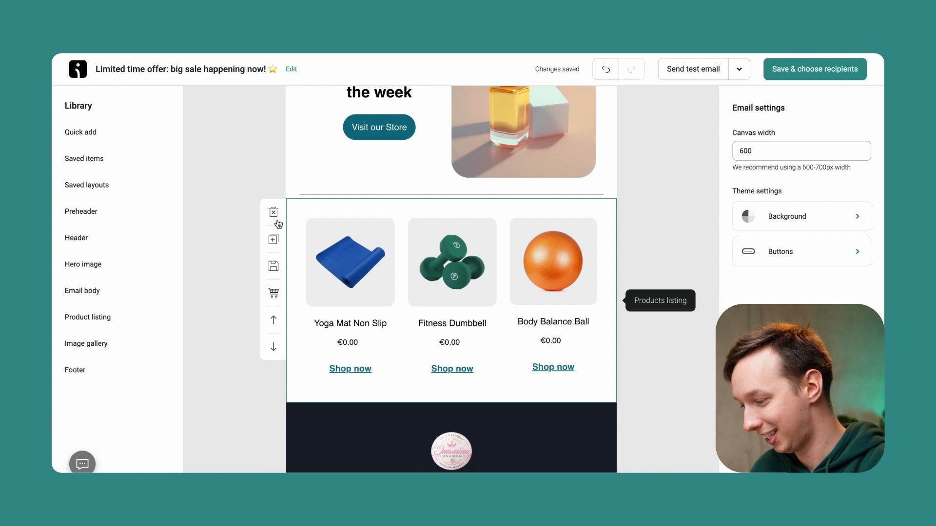
scroll(down, 3)
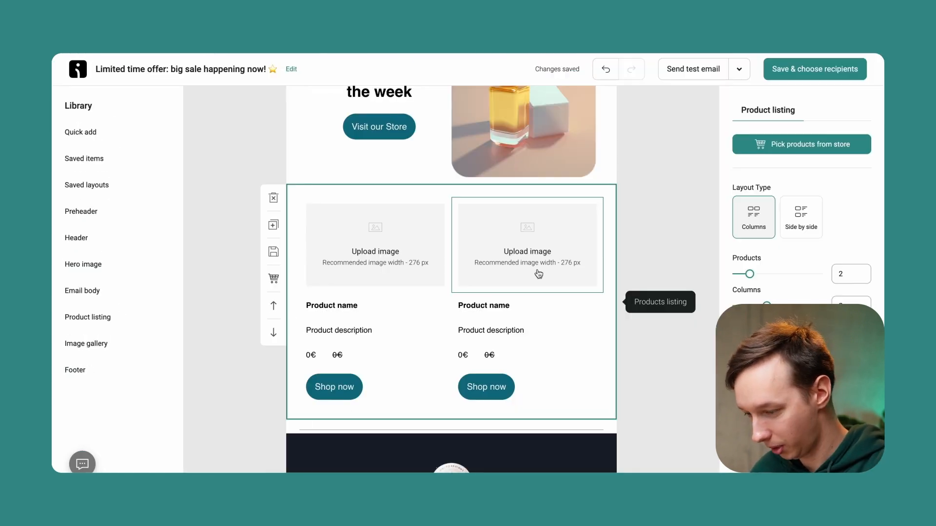
Pick Radiant Glow Serum and Retinol Night Cream from the store into the listing.
click(801, 144)
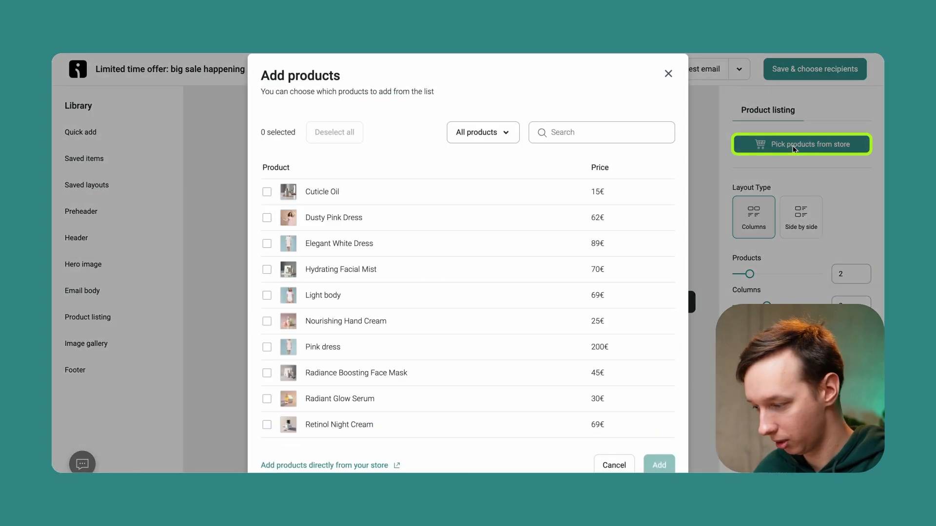
mouse_move(267, 398)
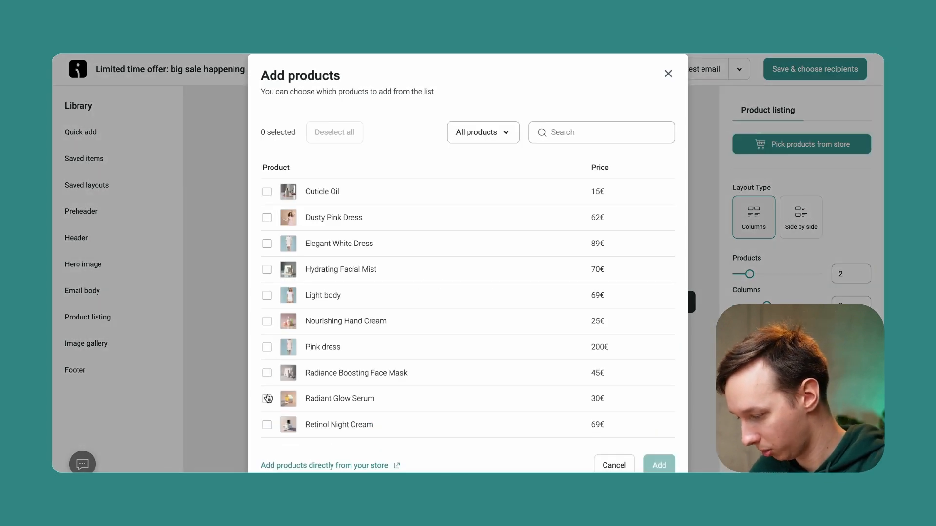
click(659, 465)
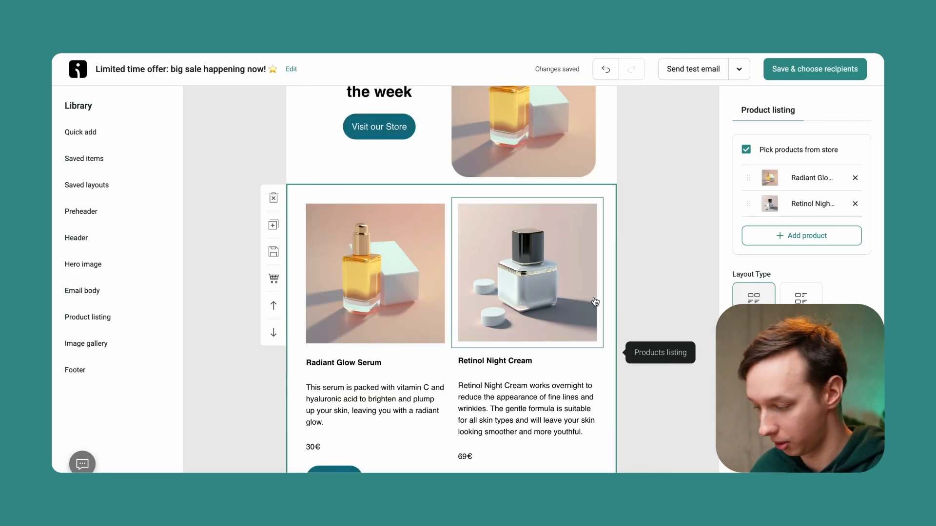
scroll(down, 3)
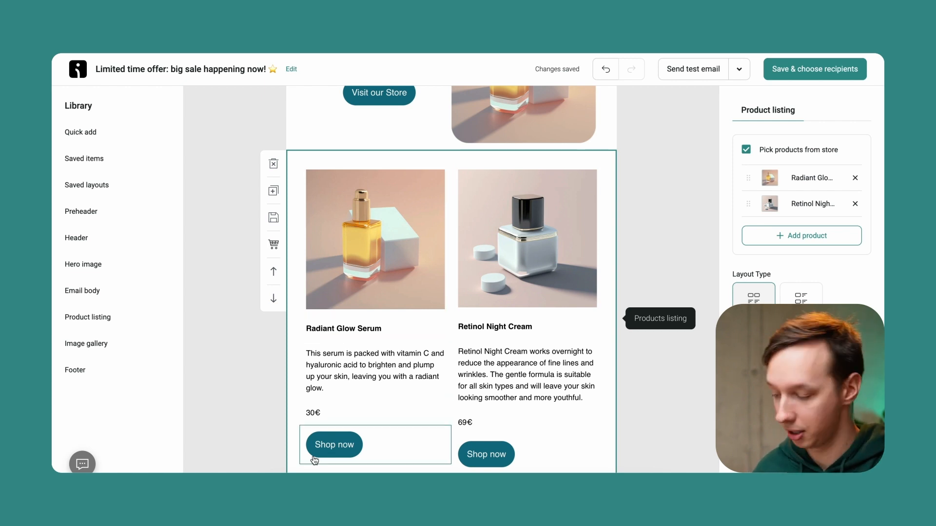
Set both Shop now buttons' alignment to Center beneath their products.
click(333, 444)
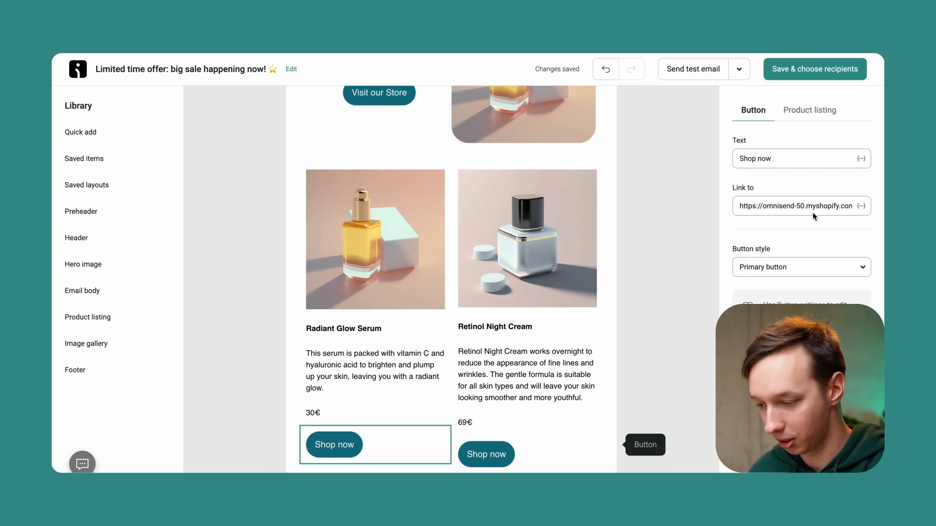
click(486, 454)
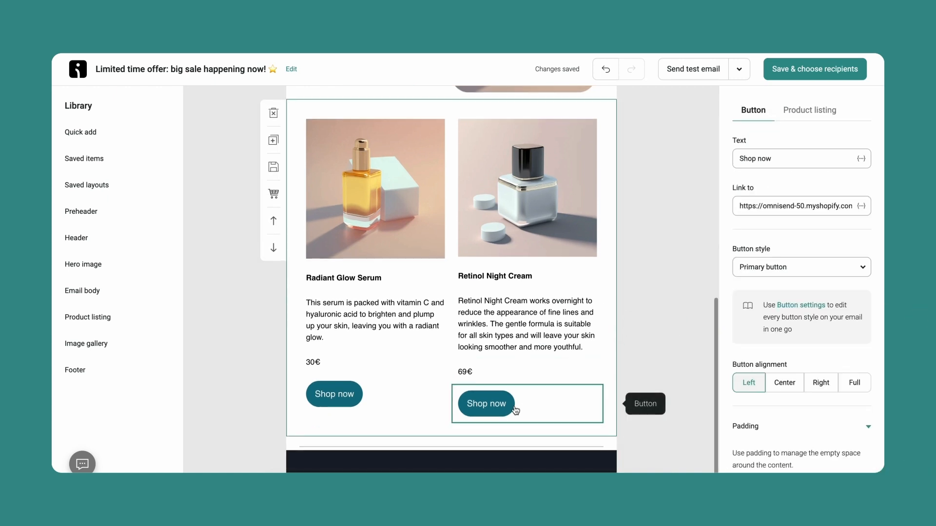
click(784, 382)
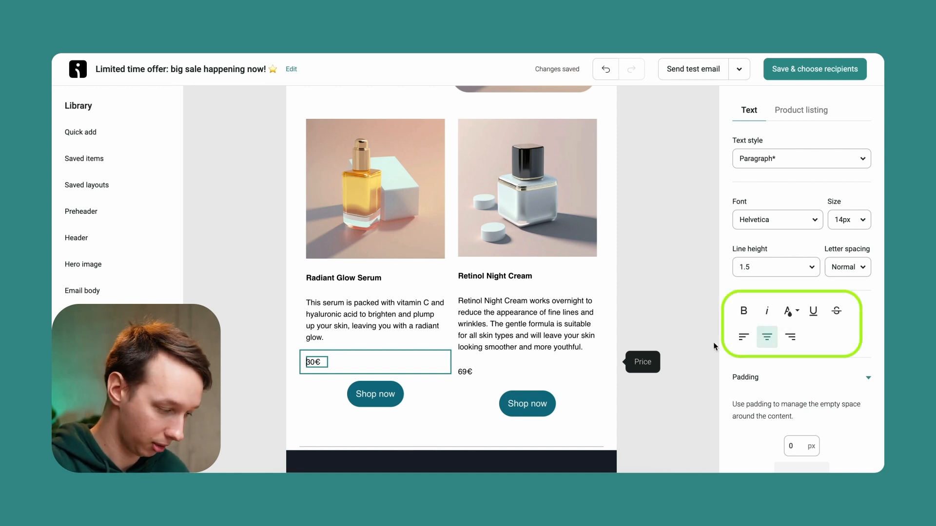
mouse_move(744, 310)
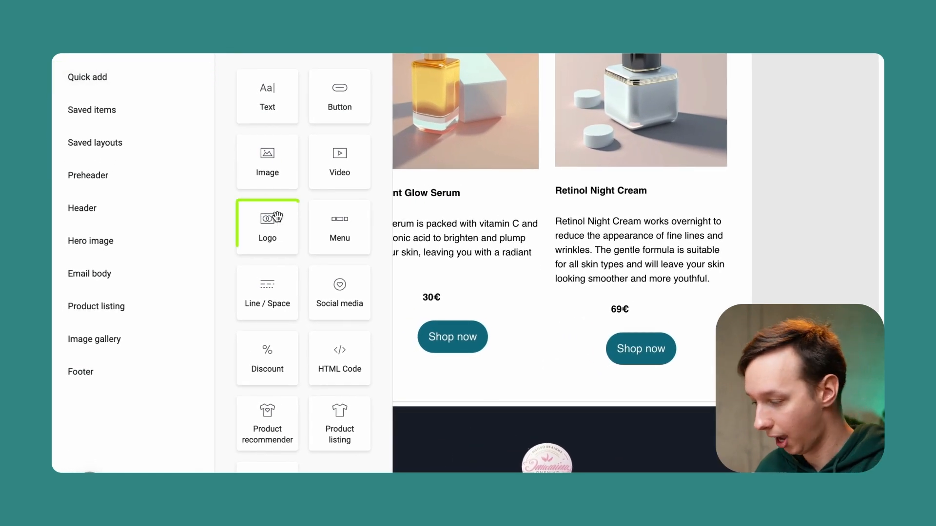
mouse_move(267, 357)
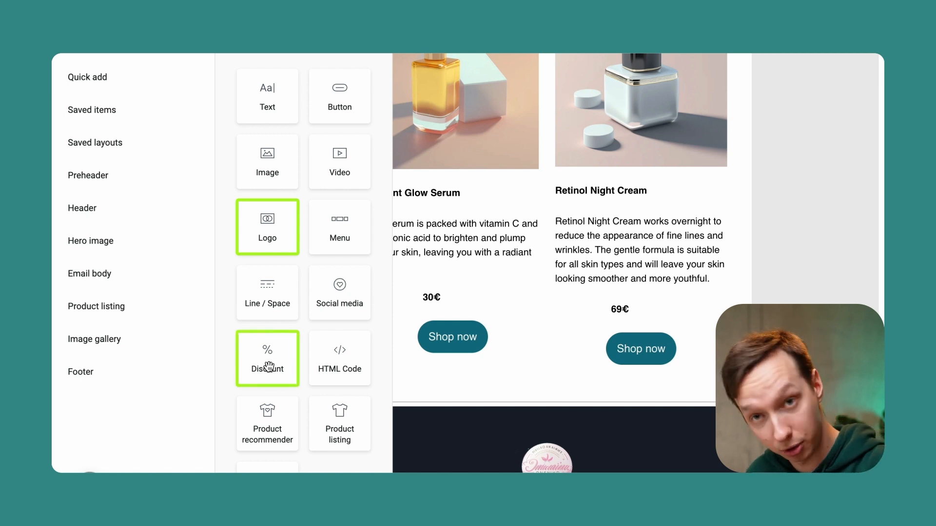
mouse_move(267, 424)
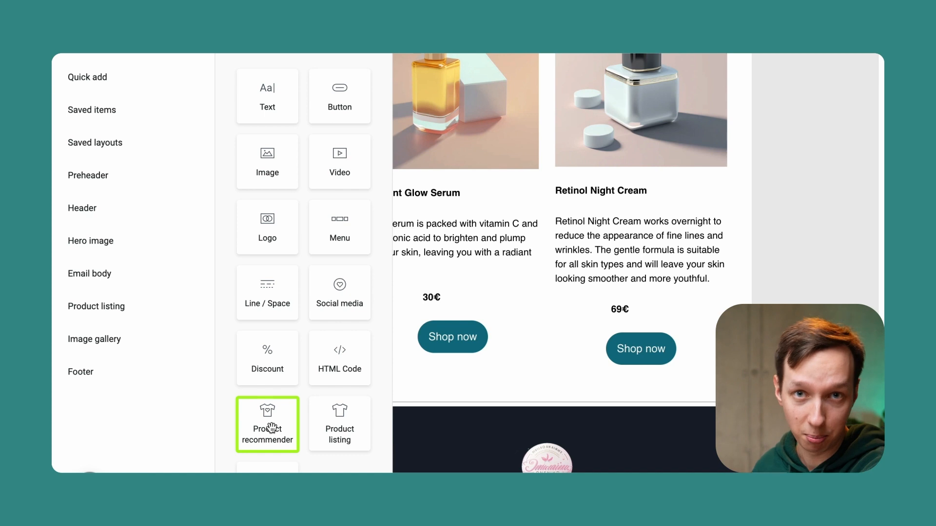
mouse_move(237, 363)
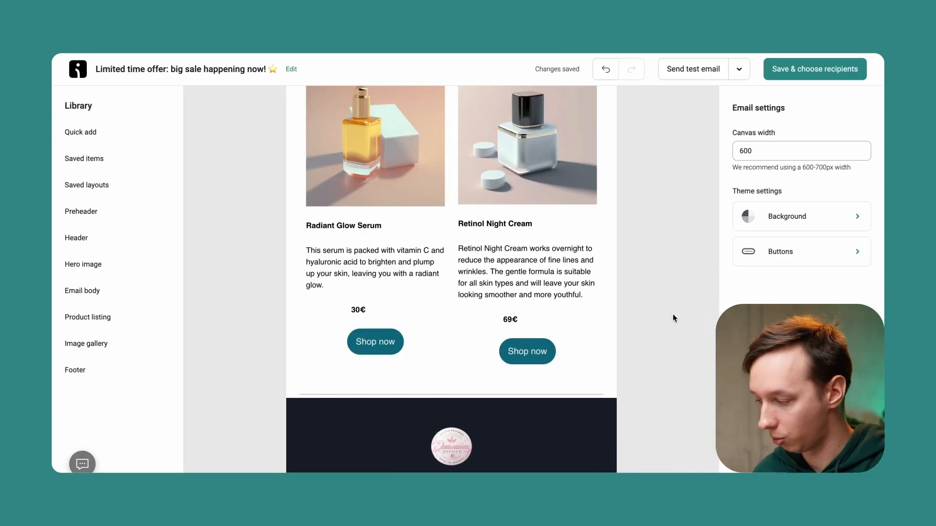
Add an empty layout section below the product listing via Quick add.
click(80, 131)
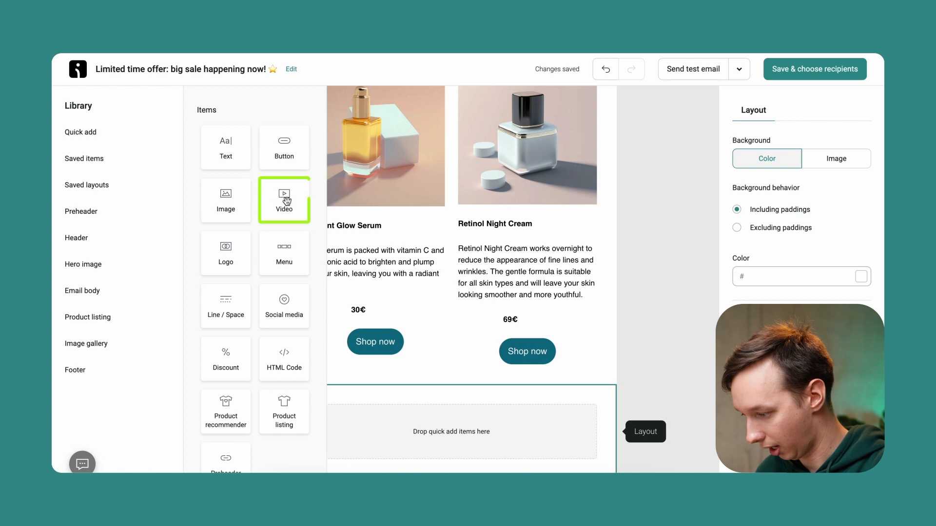
Link the video block to a YouTube URL and preview its thumbnail below the products.
click(283, 199)
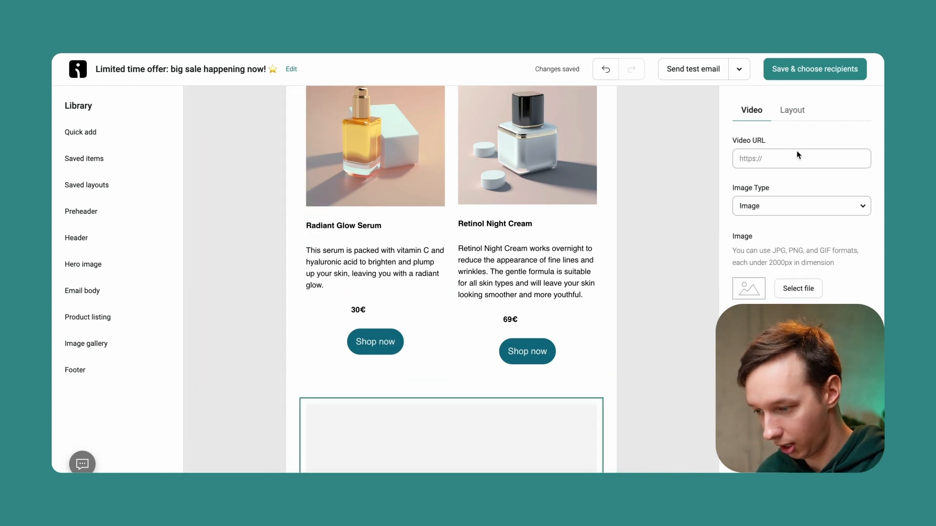
click(801, 158)
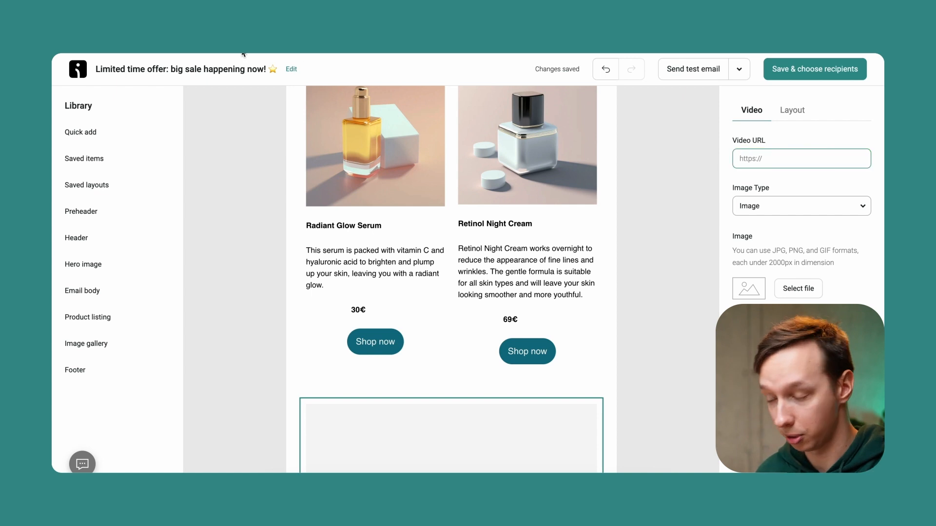
click(802, 158)
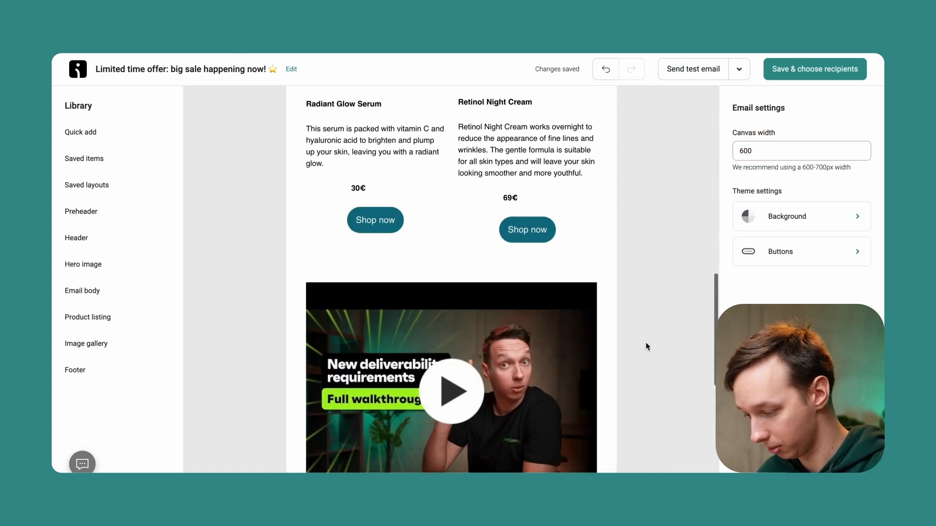
scroll(down, 3)
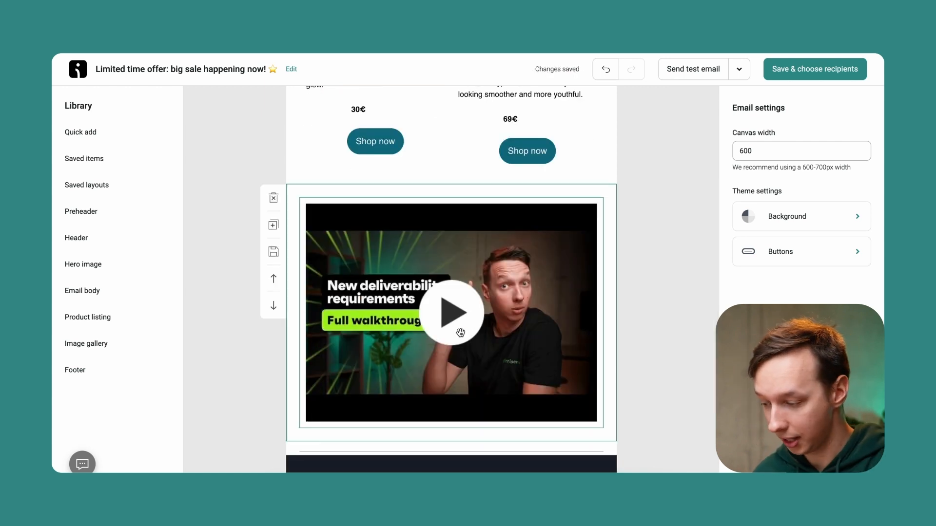
Replace the video link with another YouTube URL so the new thumbnail with play button shows.
click(450, 312)
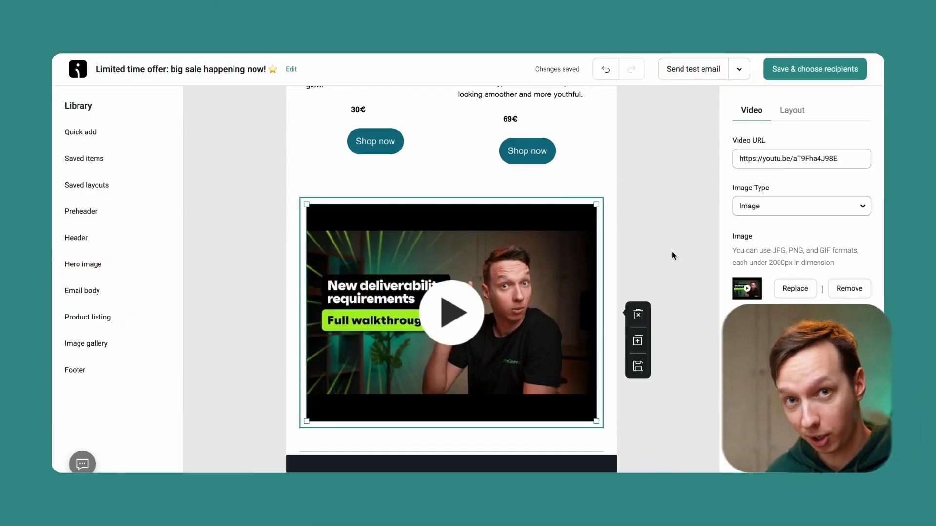
click(799, 206)
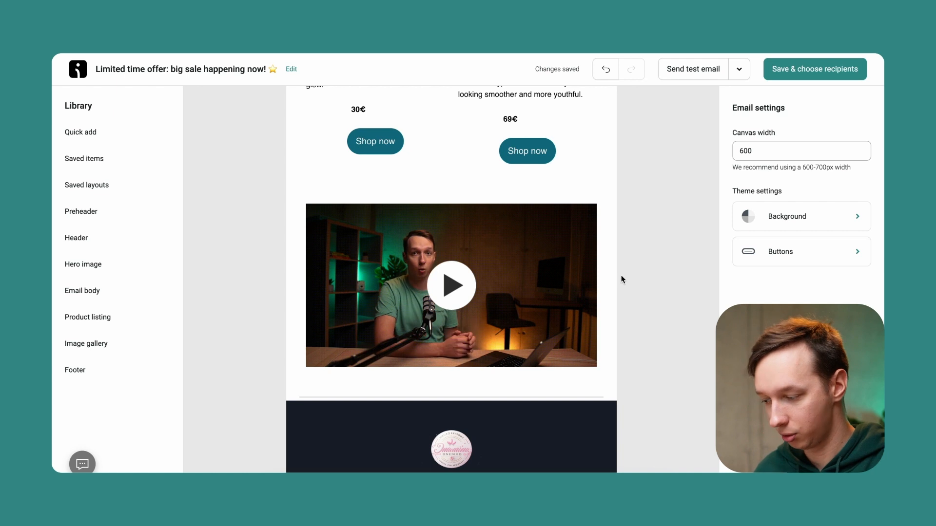
click(450, 285)
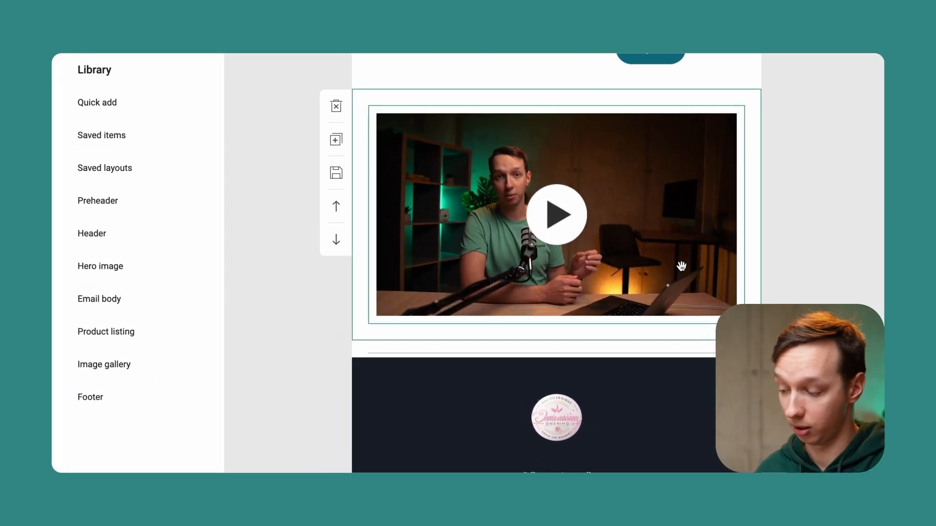
click(555, 214)
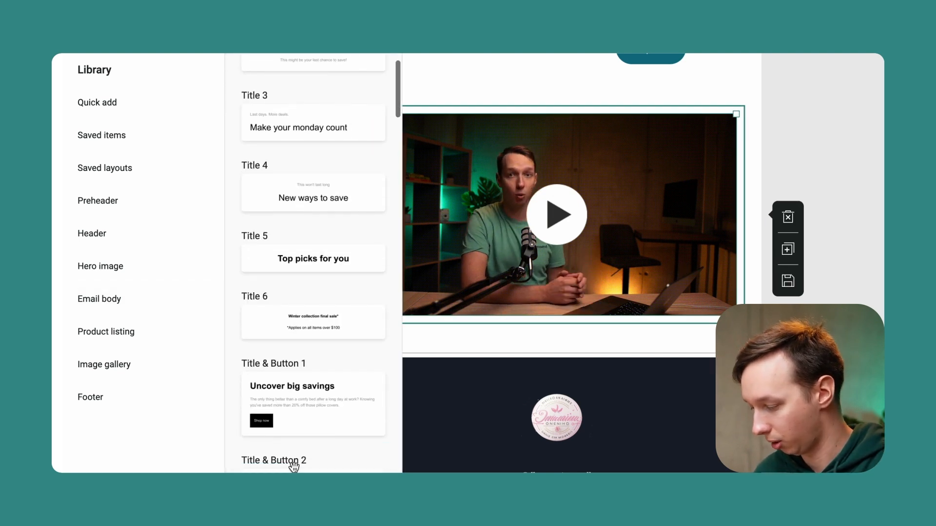
click(104, 364)
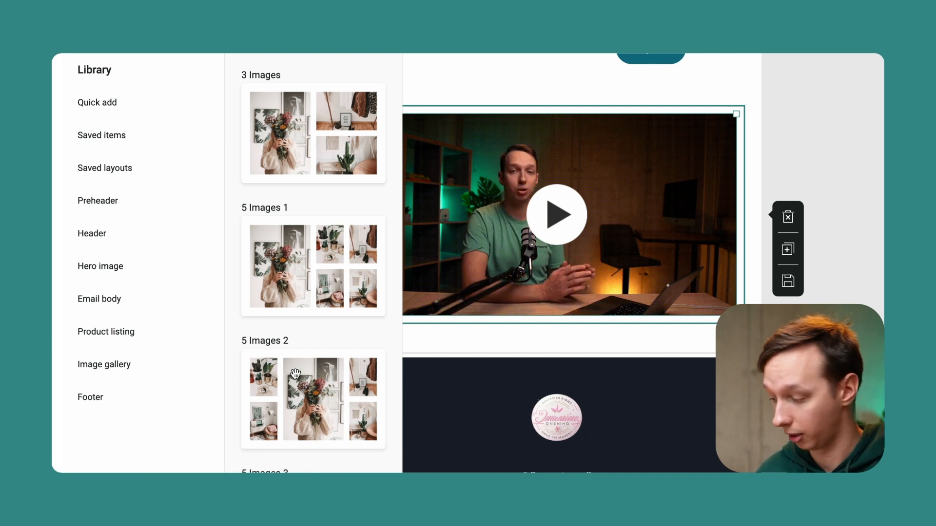
click(92, 233)
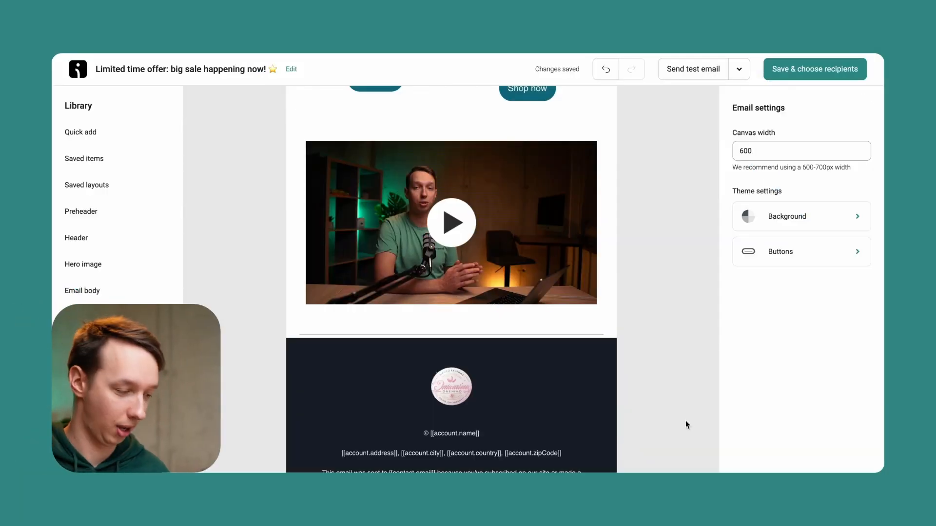
mouse_move(661, 298)
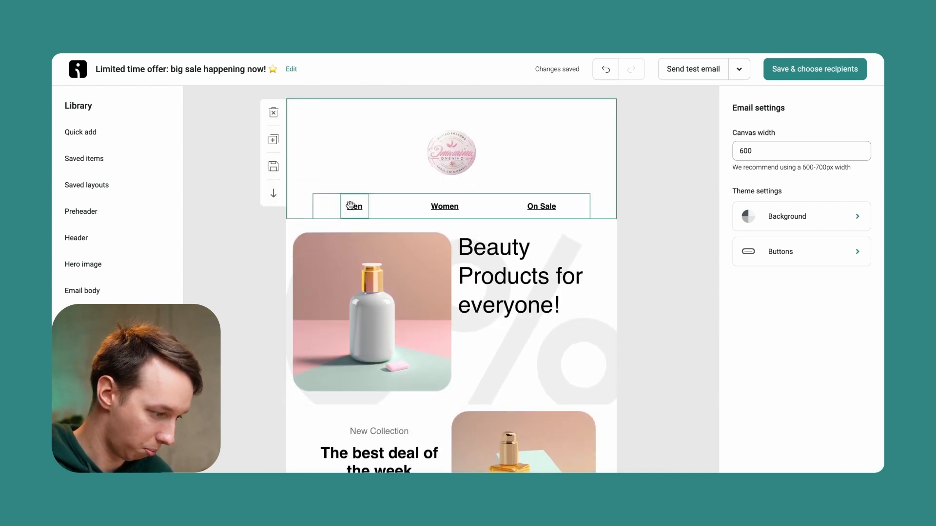
click(519, 276)
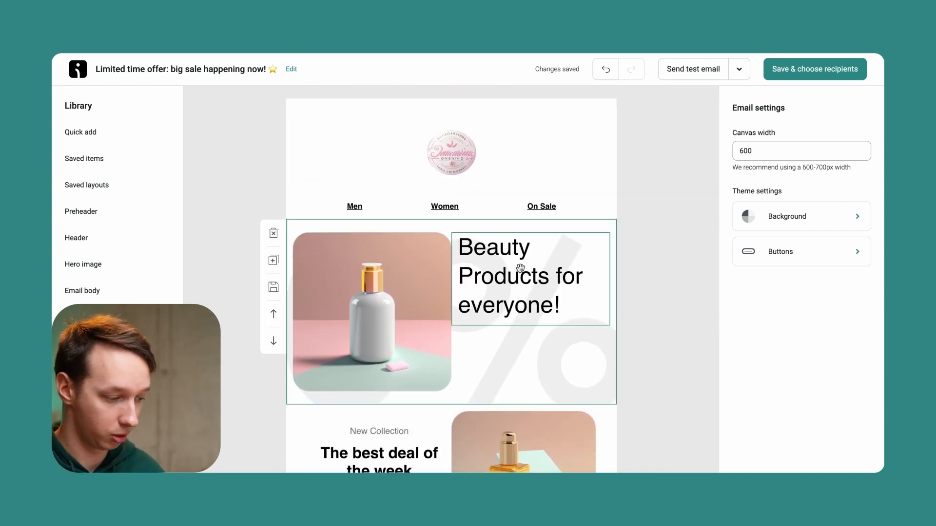
click(358, 315)
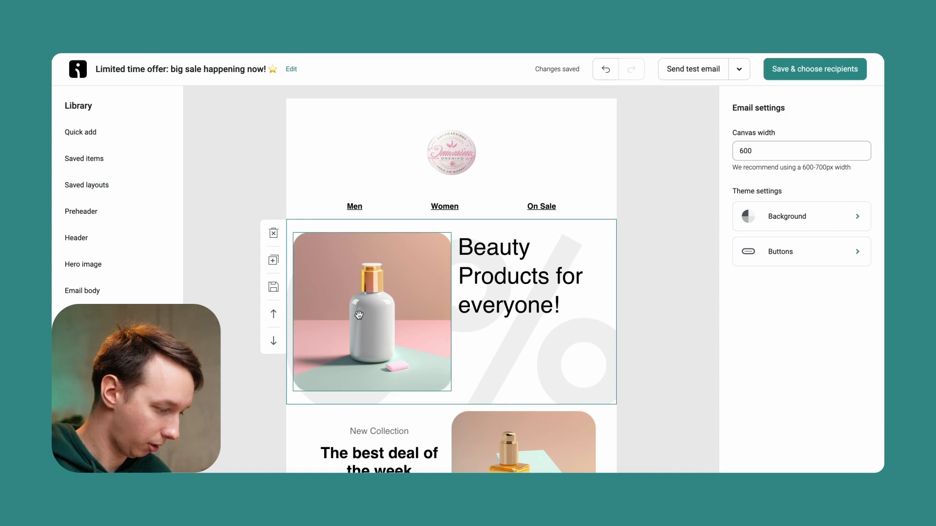
scroll(down, 3)
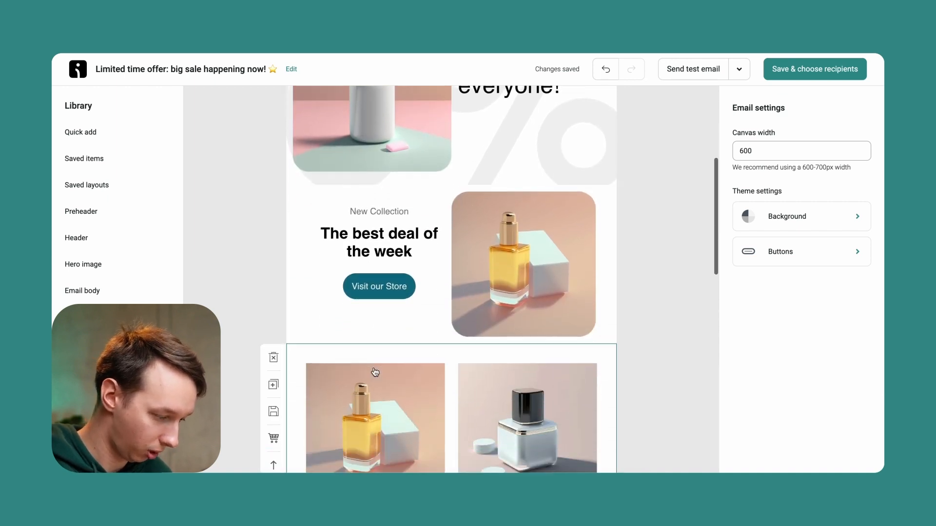
scroll(down, 3)
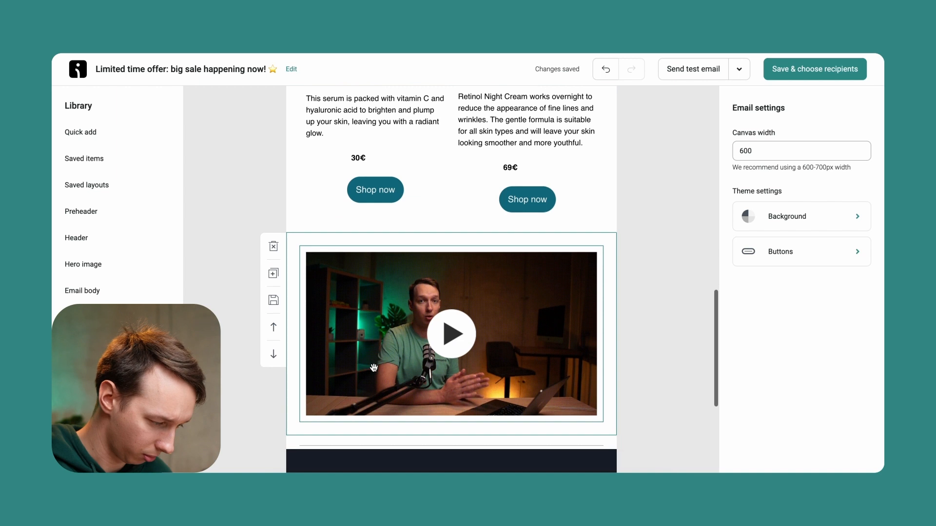
scroll(down, 3)
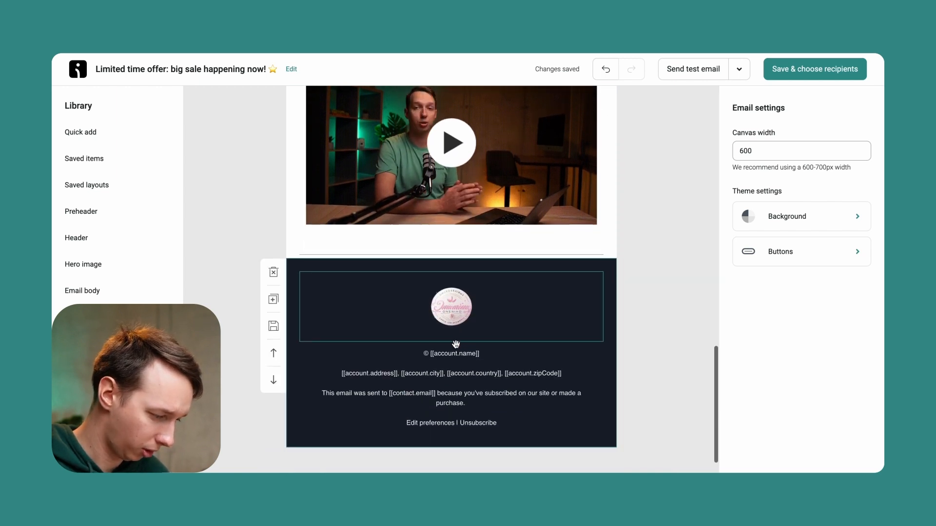
scroll(down, 3)
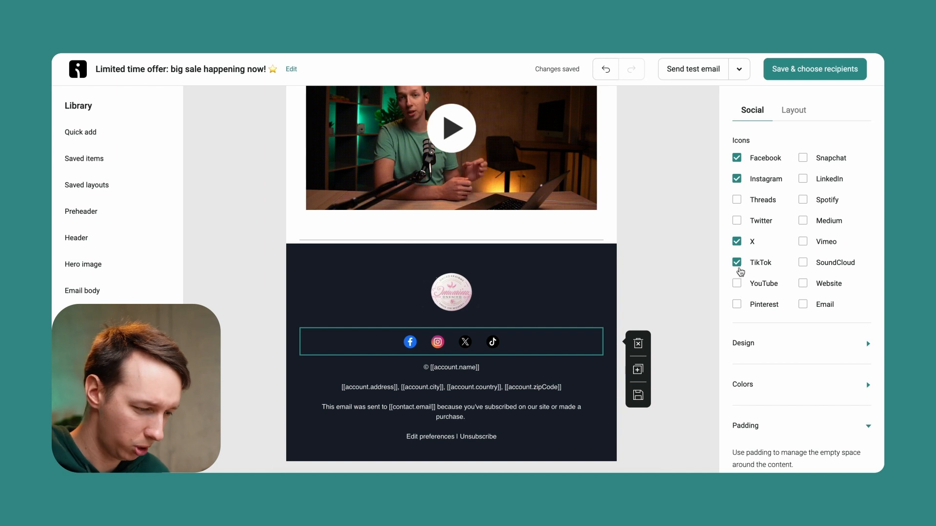
Show Facebook, Instagram, TikTok, YouTube and Spotify icons in the footer, removing X.
click(737, 241)
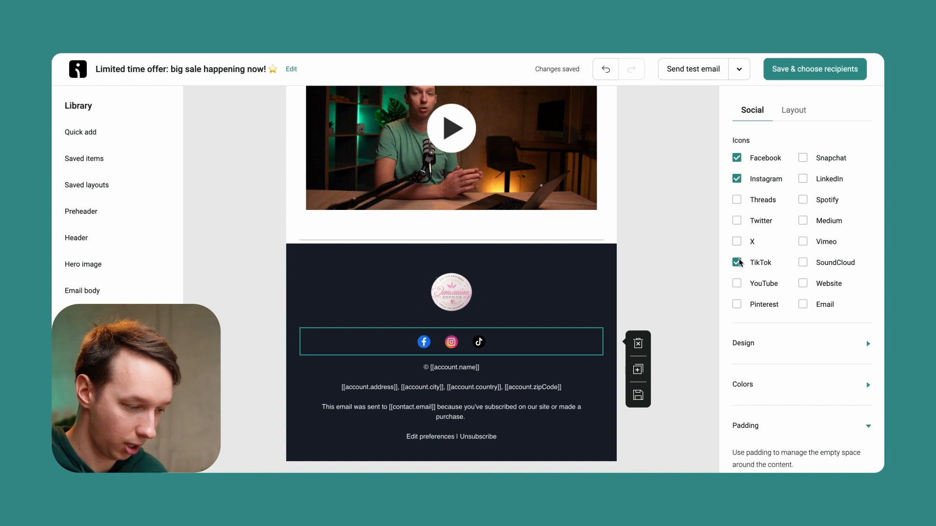
click(737, 283)
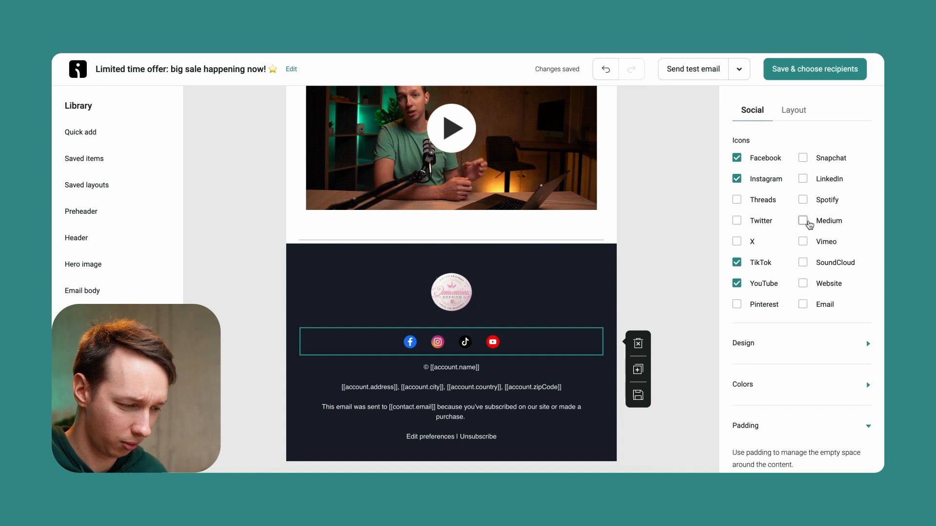
click(803, 199)
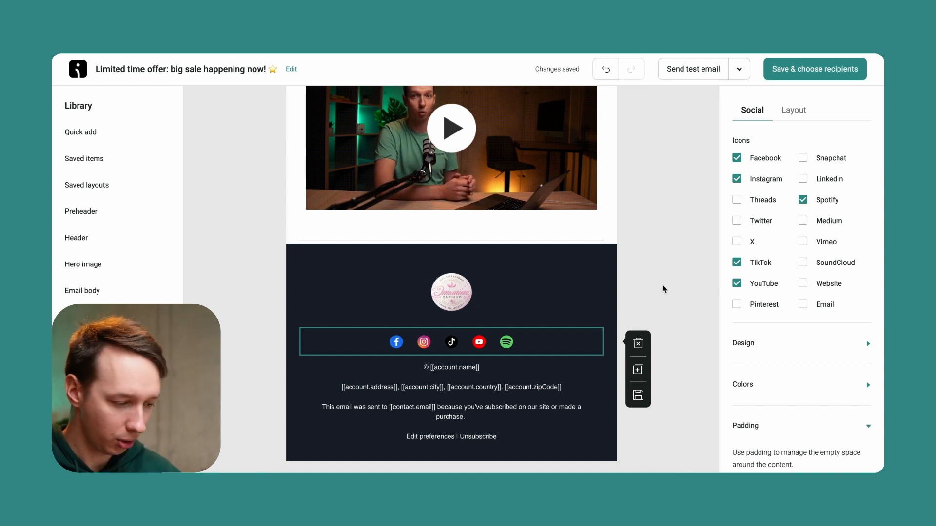
mouse_move(734, 353)
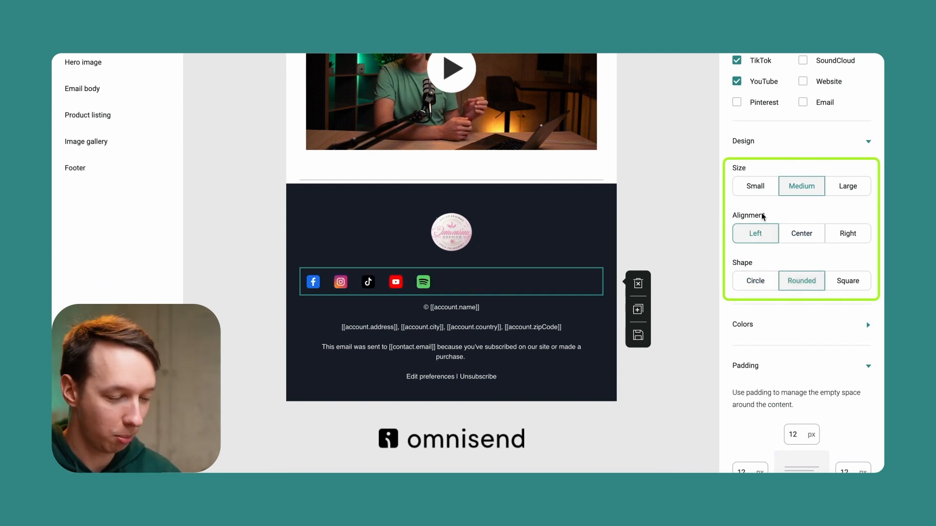
Align the footer social icons to Center, review their colours, and preview the email from the header.
click(801, 233)
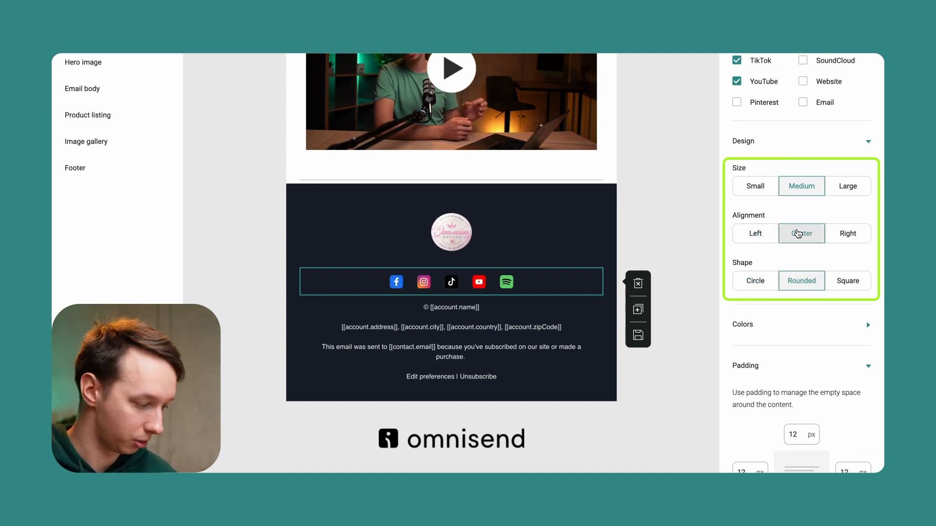
click(755, 185)
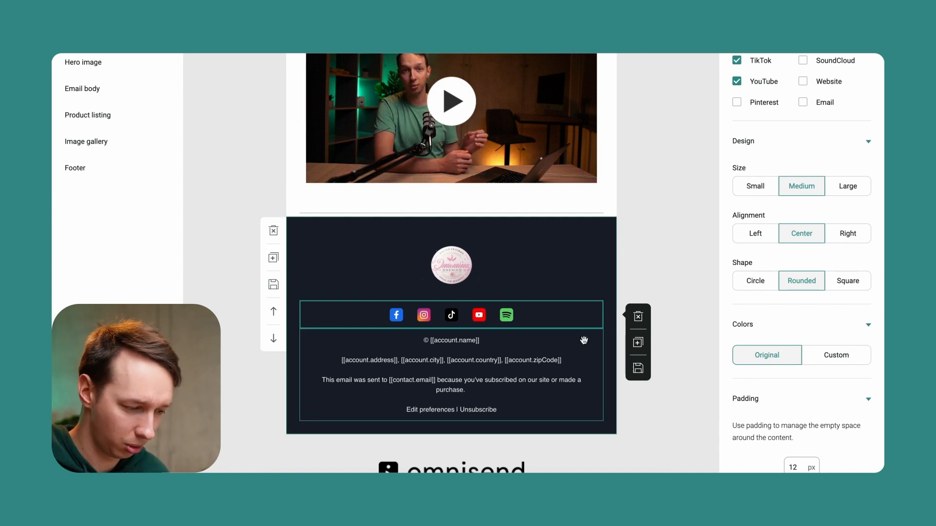
click(836, 355)
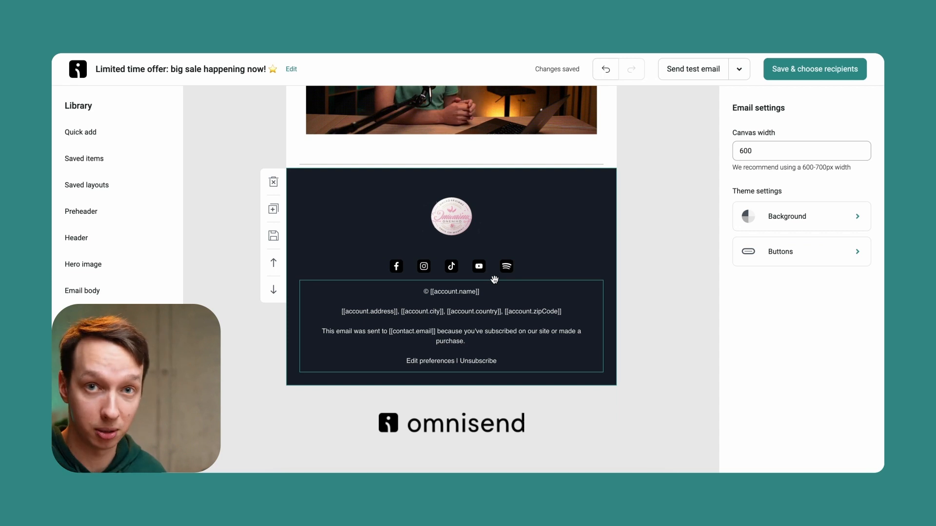
scroll(up, 3)
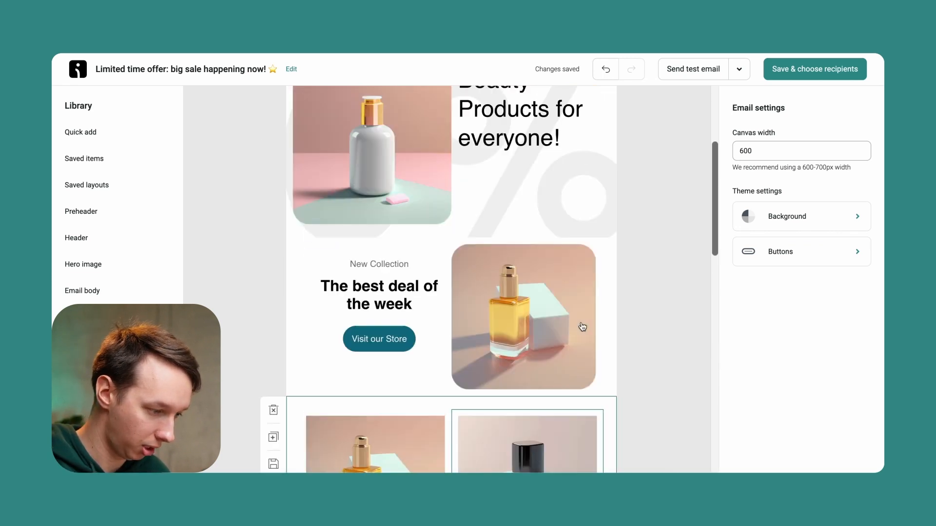
scroll(up, 3)
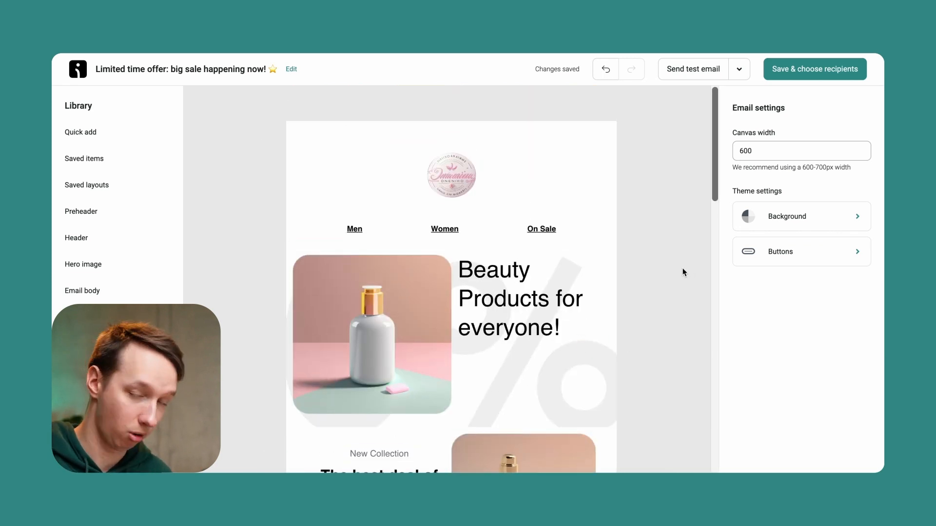